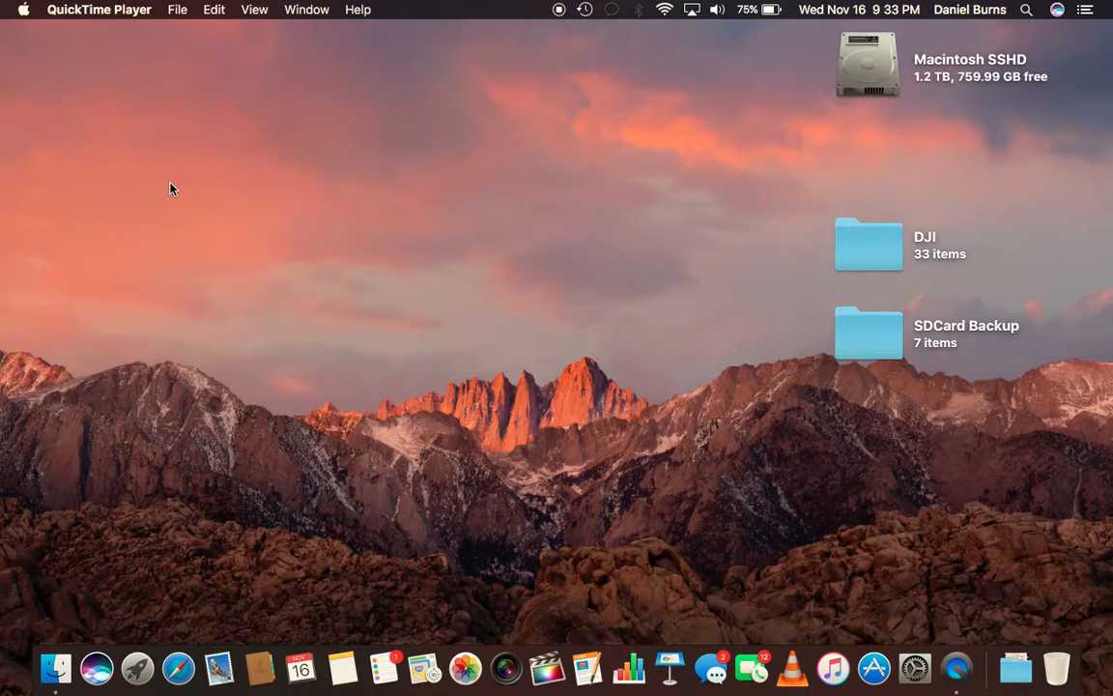
pyautogui.moveTo(54, 13)
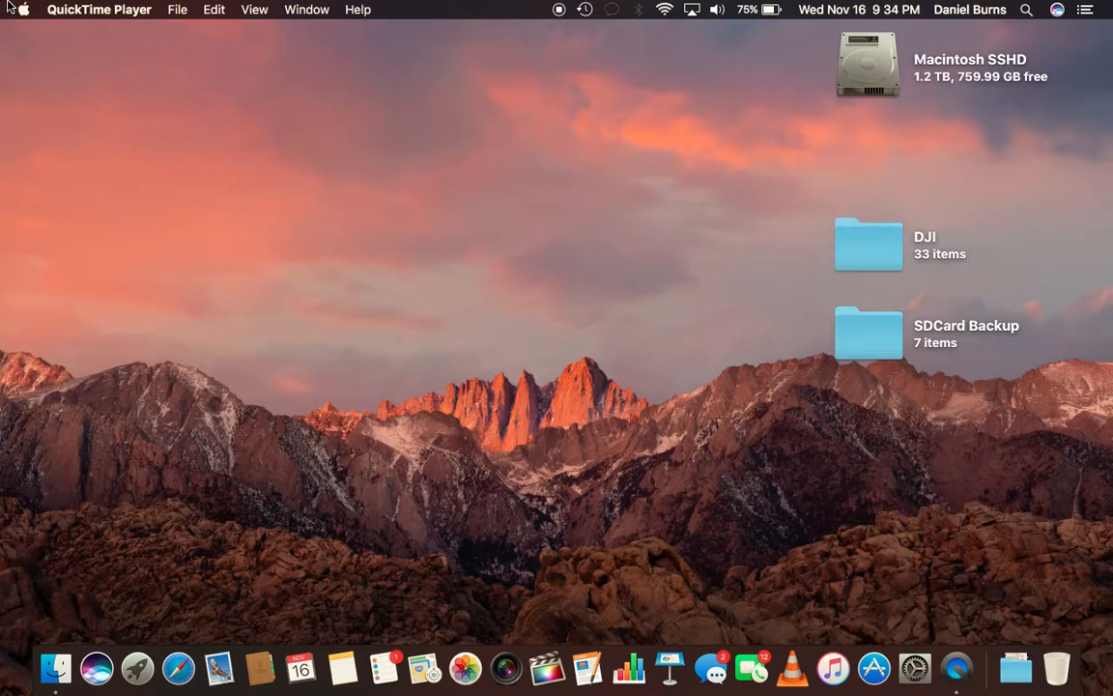
# Show this Mac's overview from the Apple menu: macOS Sierra, processor, 16 GB memory
pyautogui.click(21, 10)
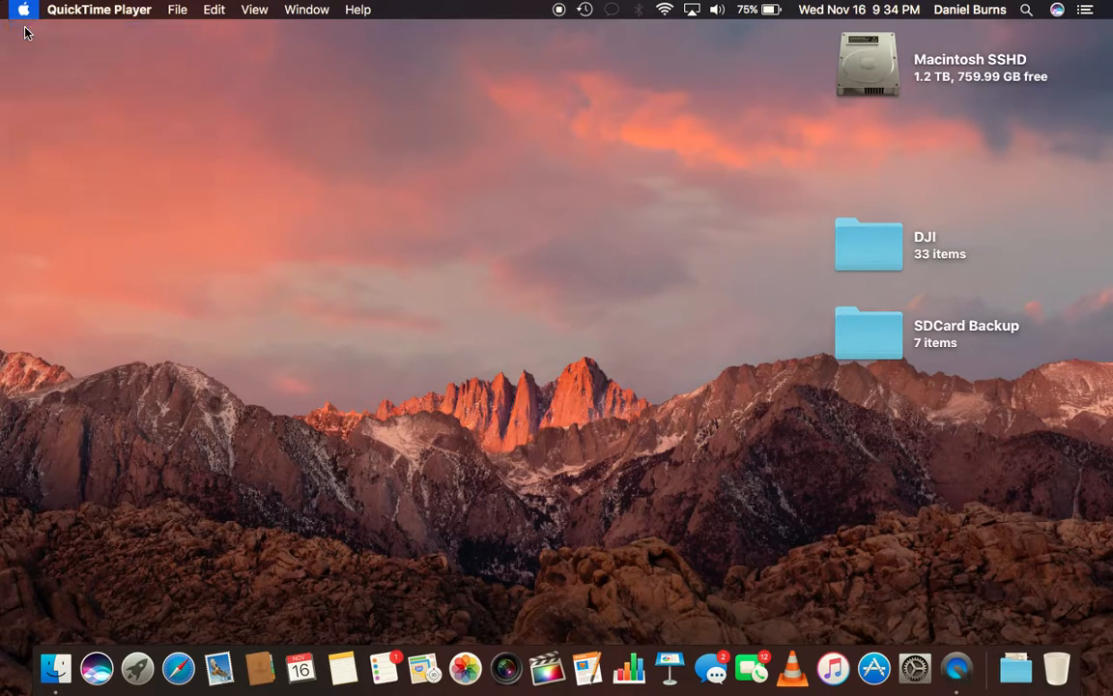
pyautogui.click(23, 8)
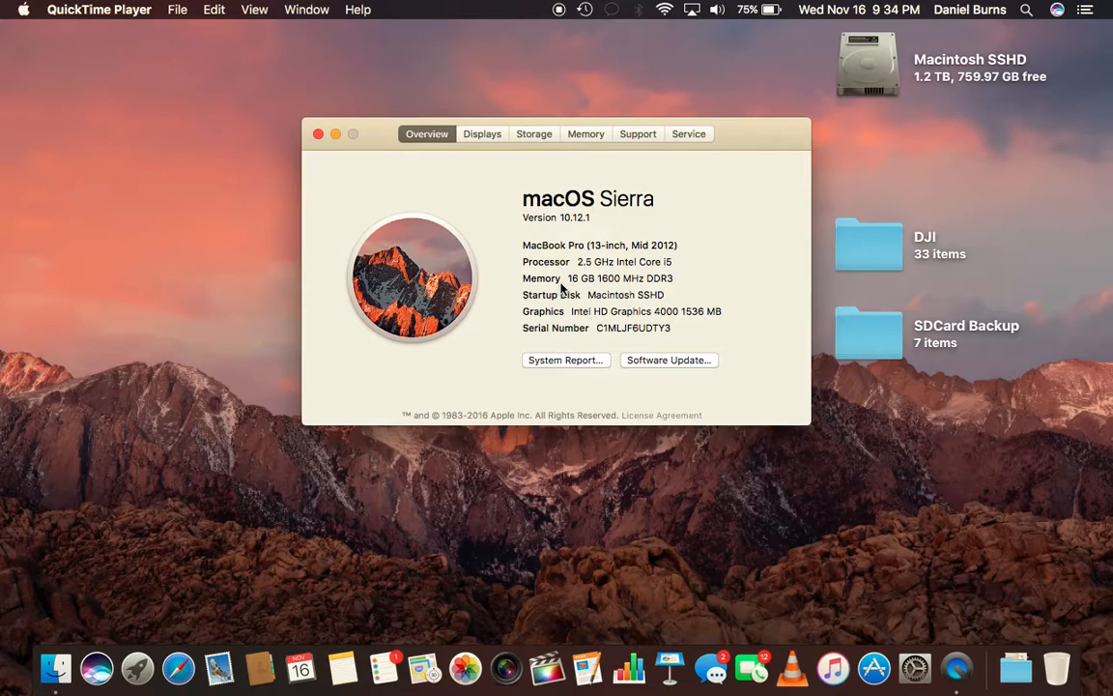
pyautogui.moveTo(744, 290)
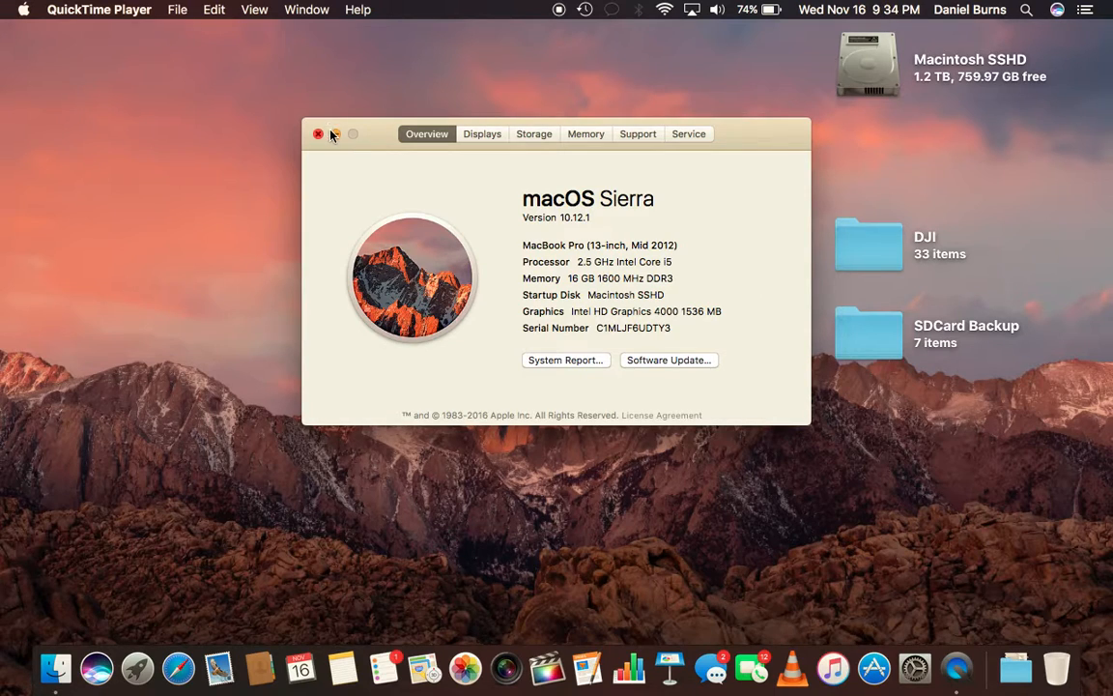
# Close the About This Mac window, returning to the desktop
pyautogui.click(317, 134)
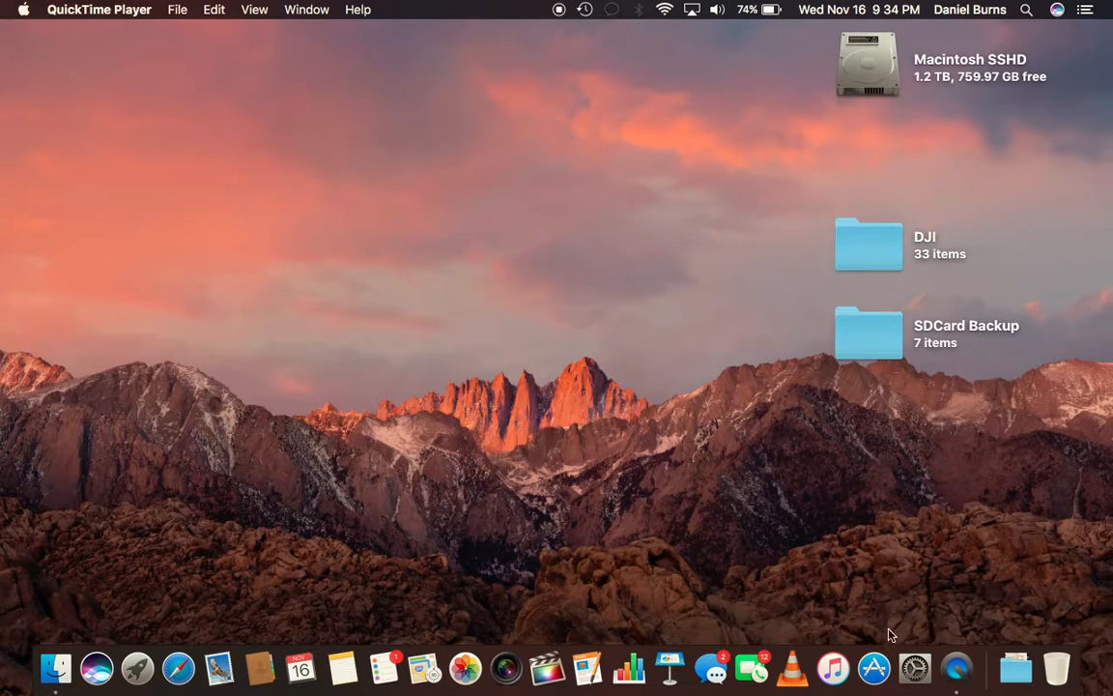
pyautogui.moveTo(874, 667)
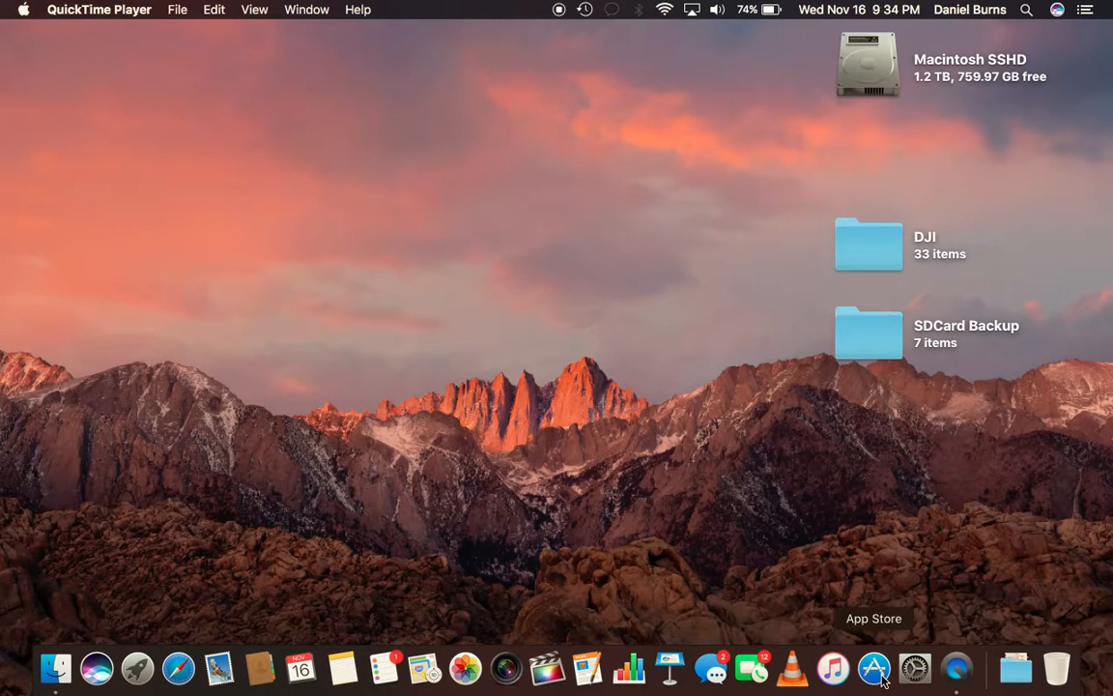
pyautogui.moveTo(1021, 8)
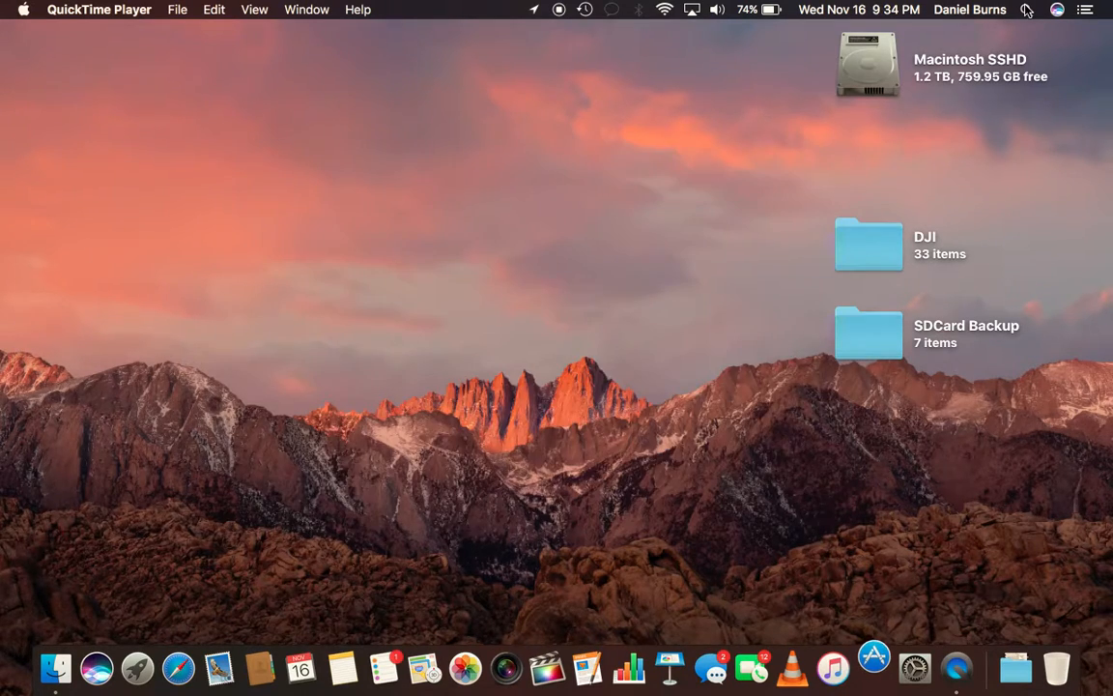
# Launch the App Store and search for the Memory Clean 2 app
pyautogui.click(874, 667)
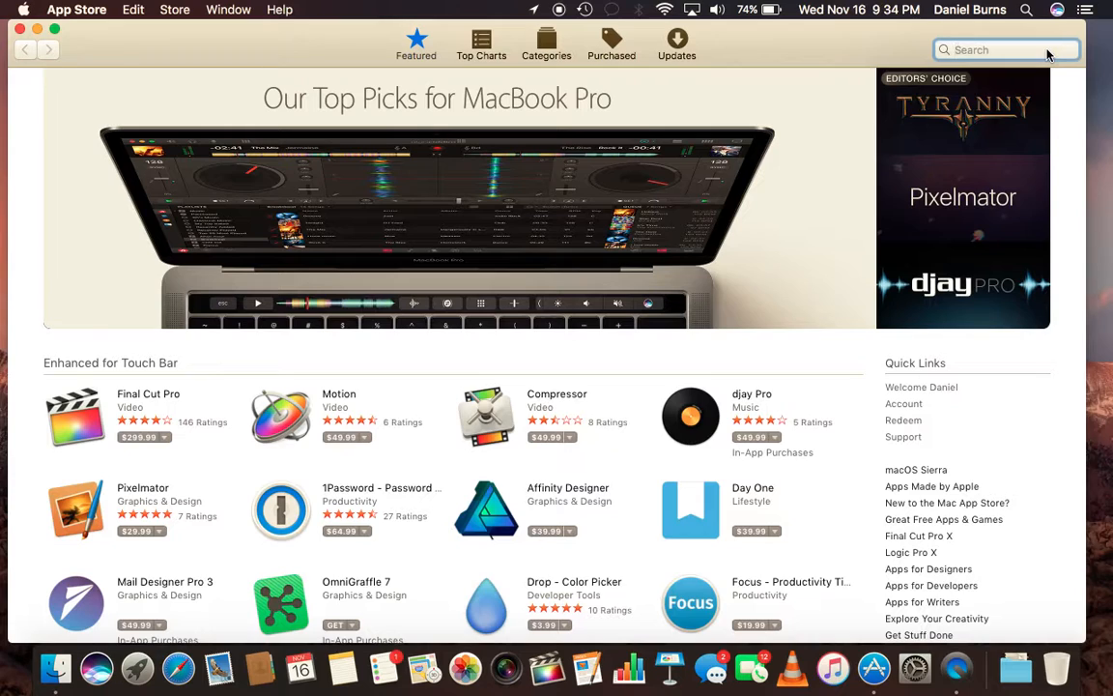
pyautogui.write('meor')
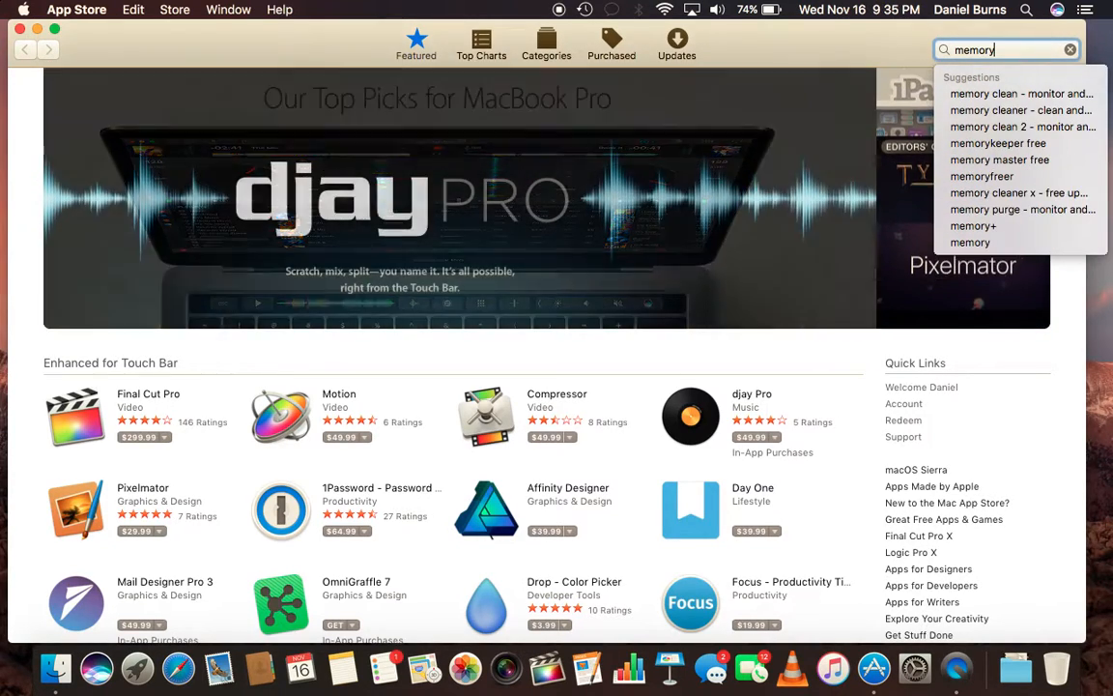
pyautogui.click(1022, 127)
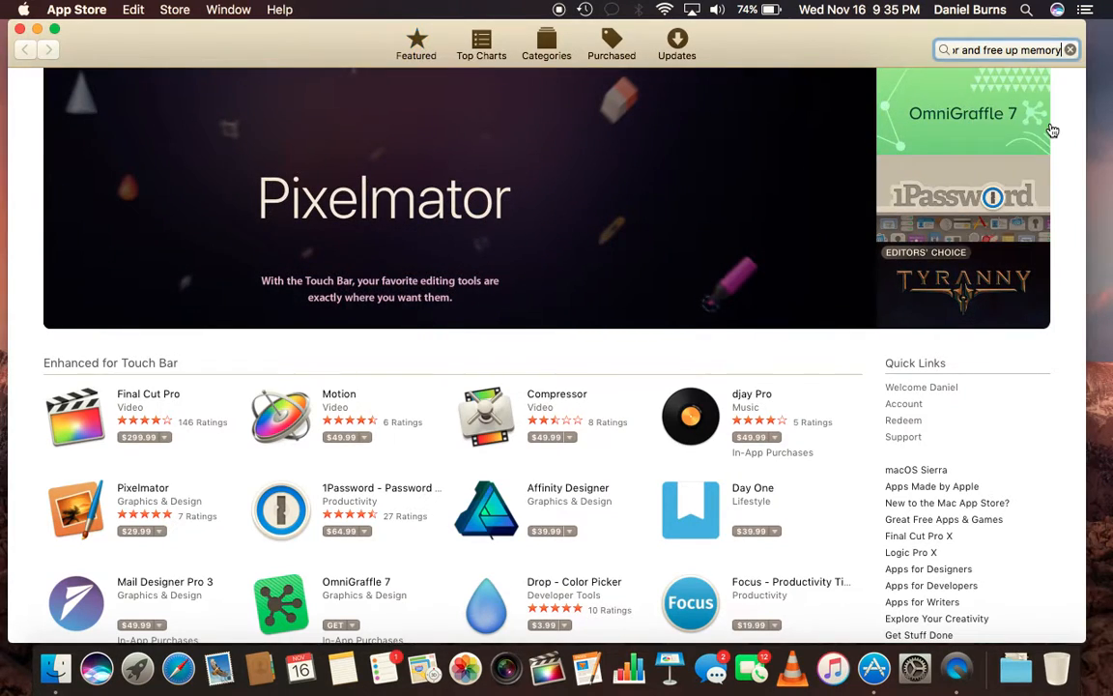
# Install Memory Clean 2 from the search results until it is ready to open
pyautogui.press('Return')
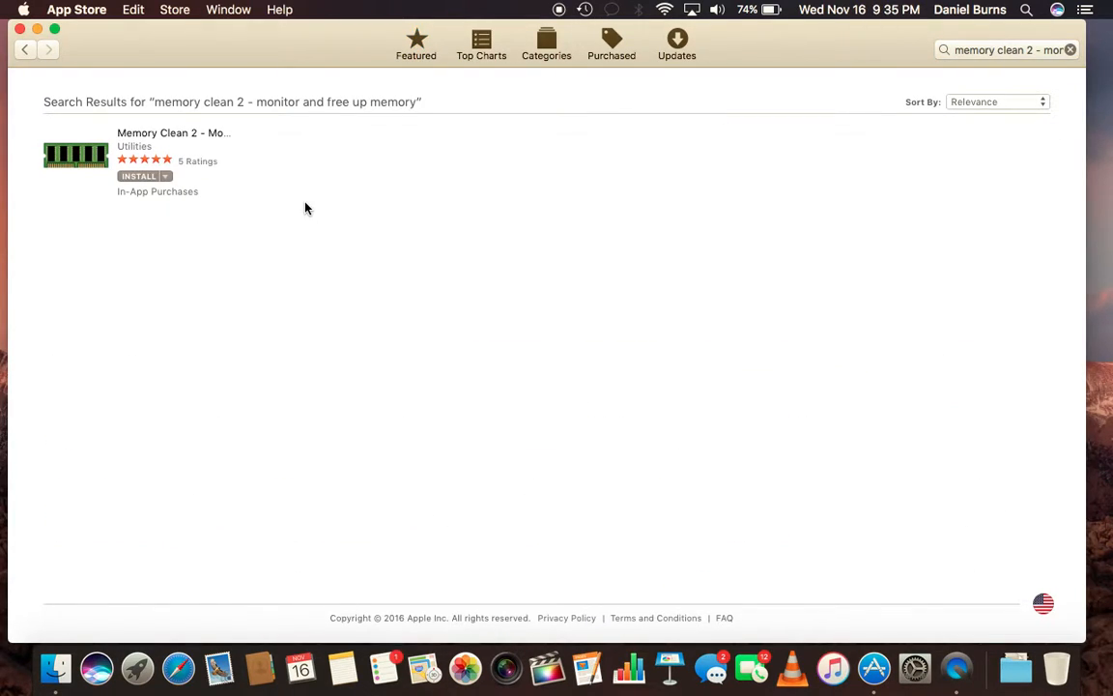
pyautogui.moveTo(73, 193)
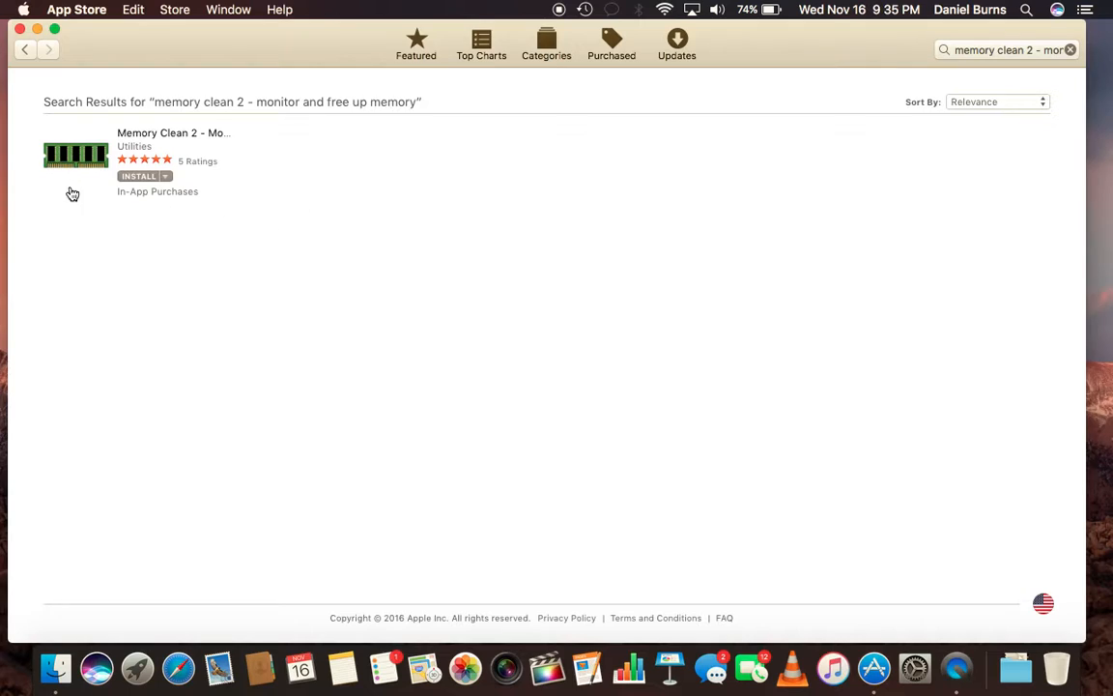
pyautogui.moveTo(139, 191)
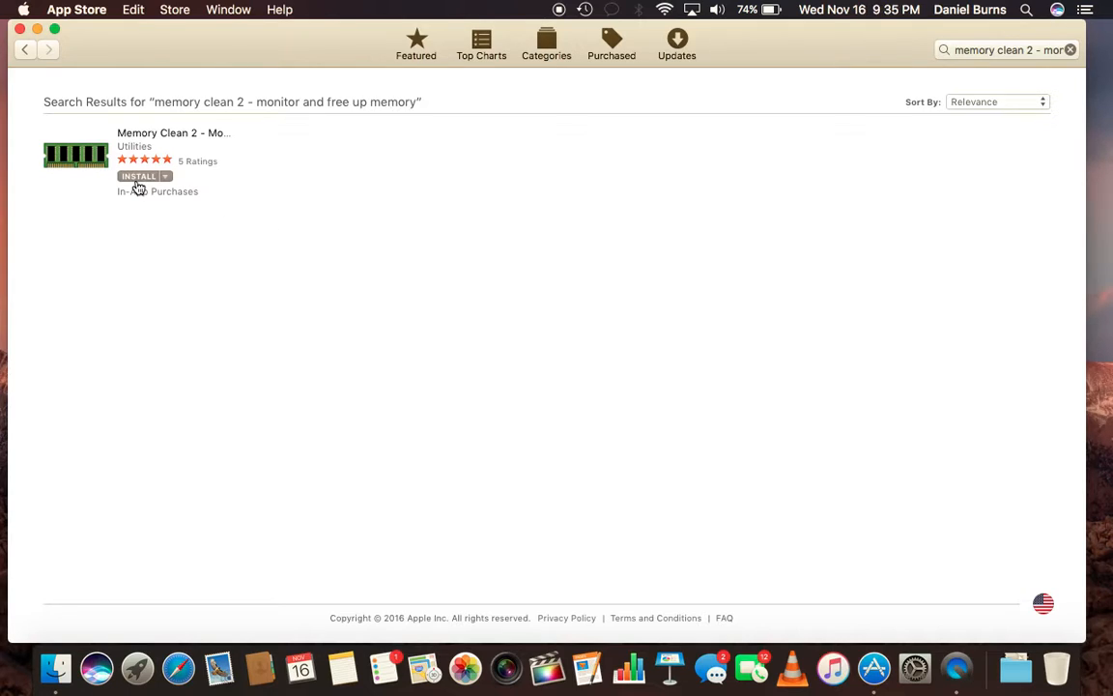
pyautogui.moveTo(143, 197)
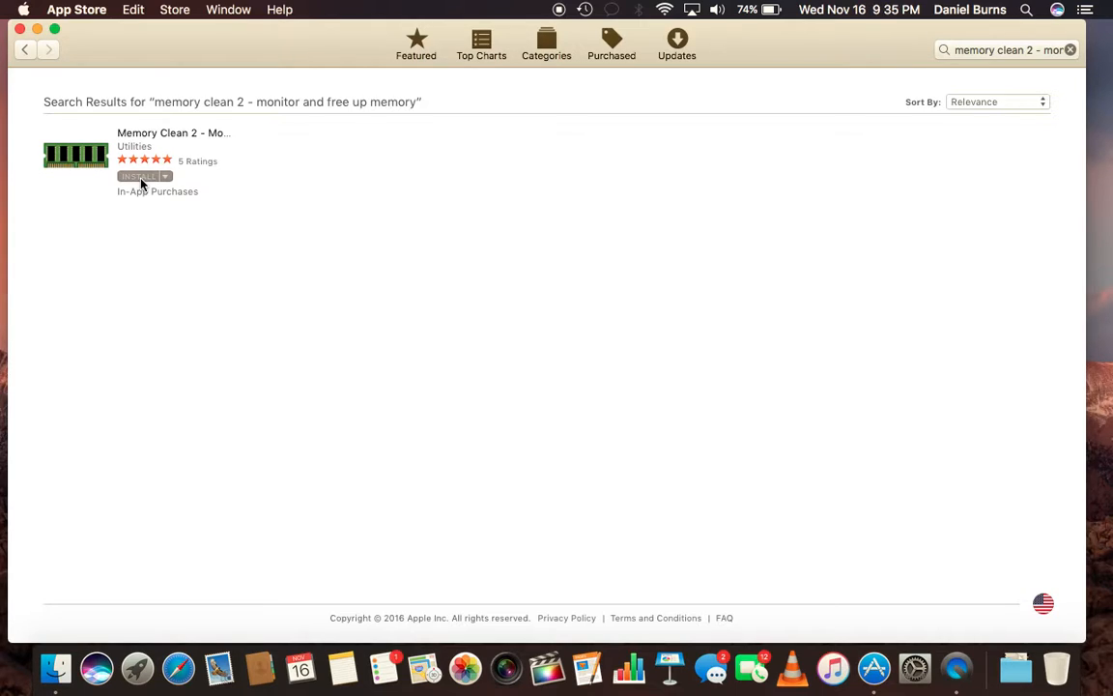
pyautogui.click(139, 176)
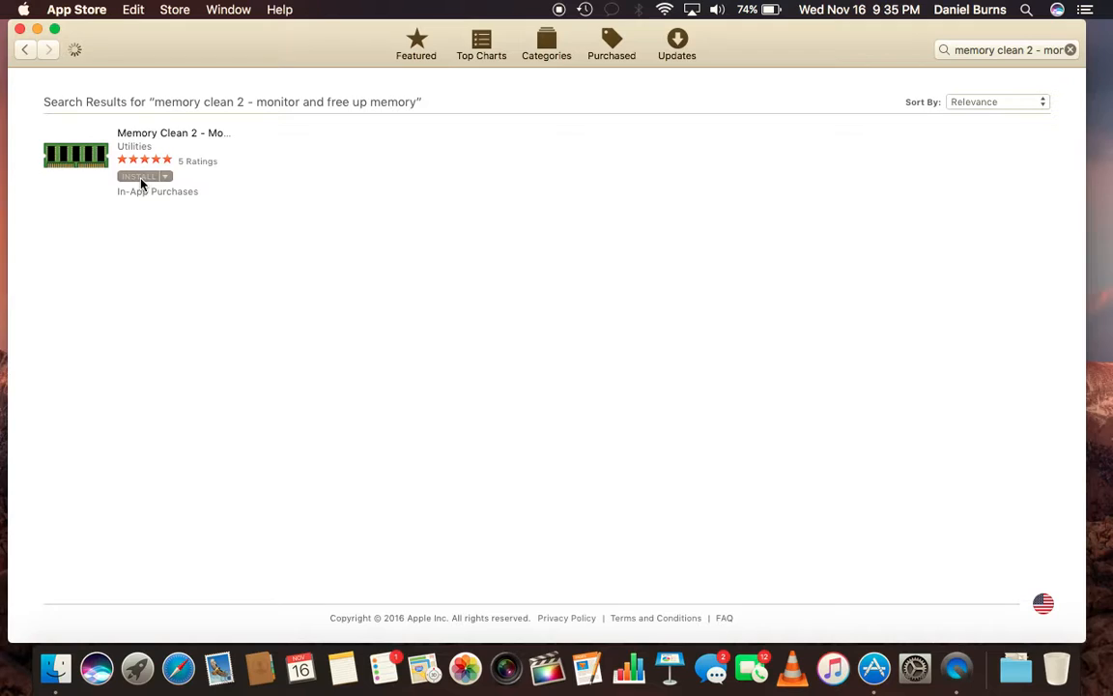
pyautogui.moveTo(126, 356)
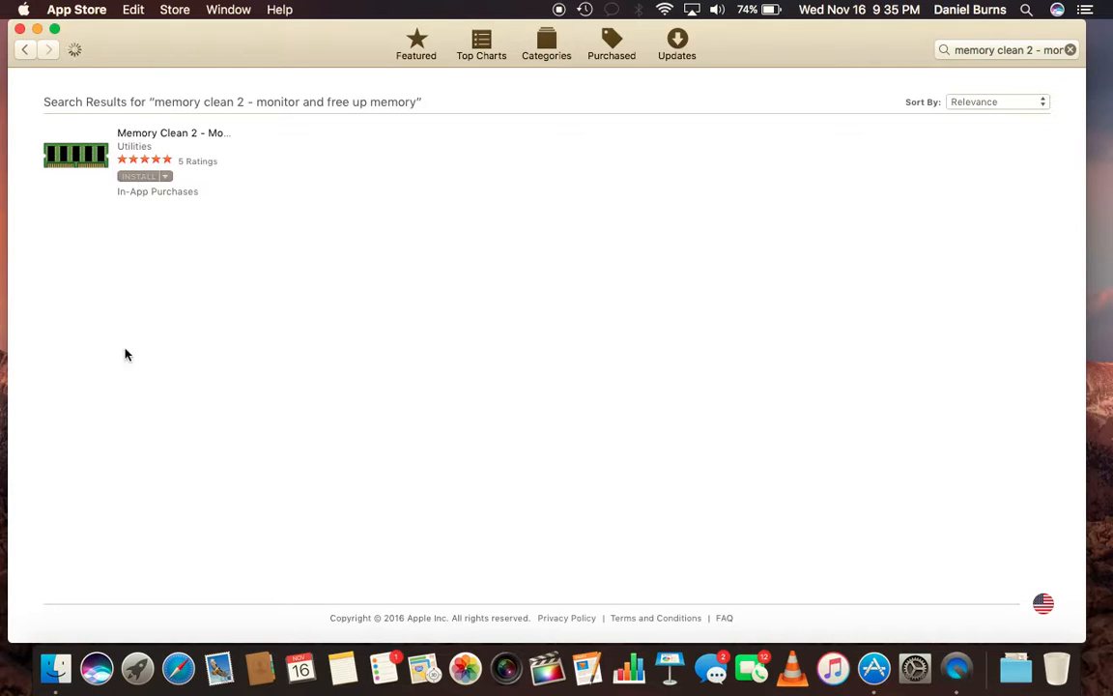
pyautogui.click(139, 176)
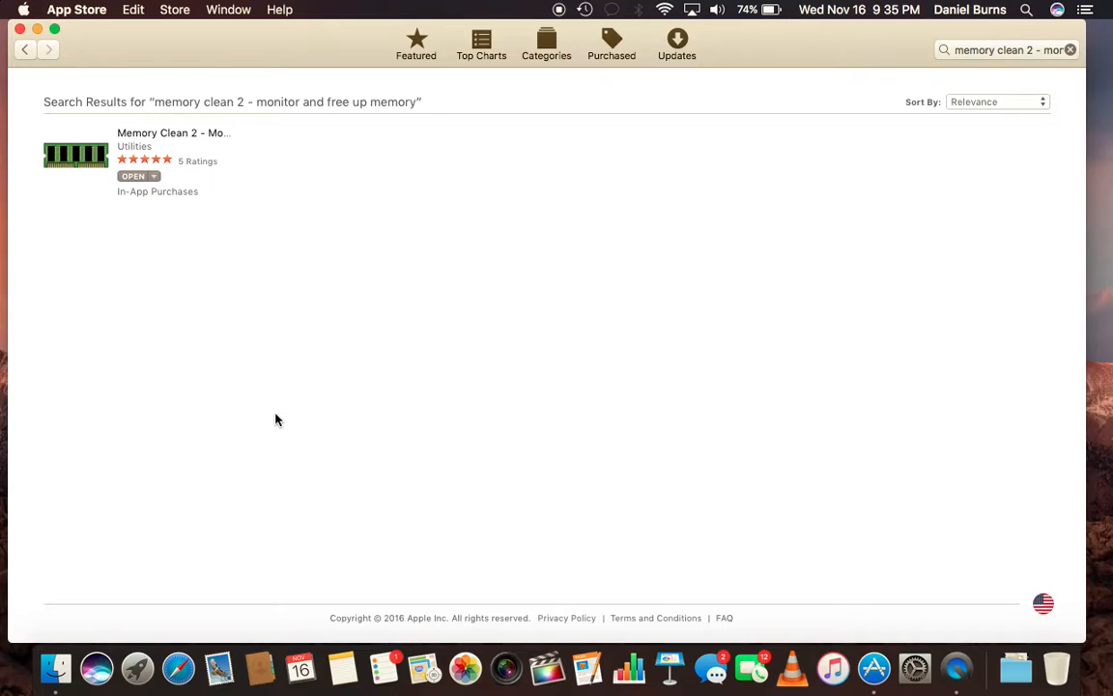
pyautogui.moveTo(238, 356)
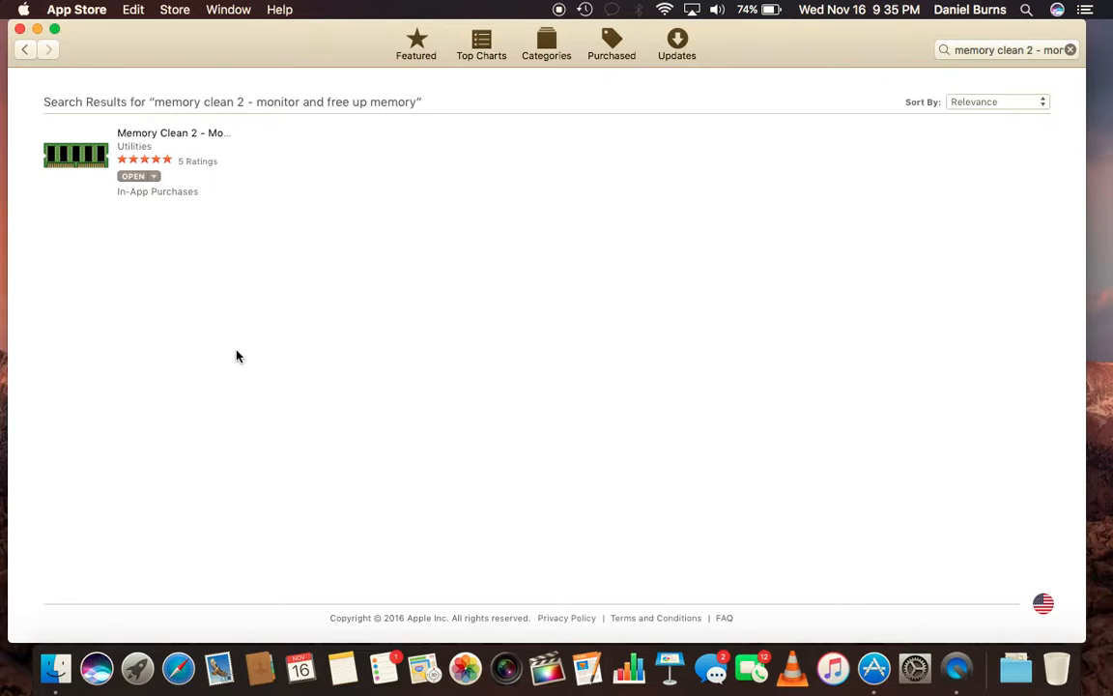
pyautogui.moveTo(128, 184)
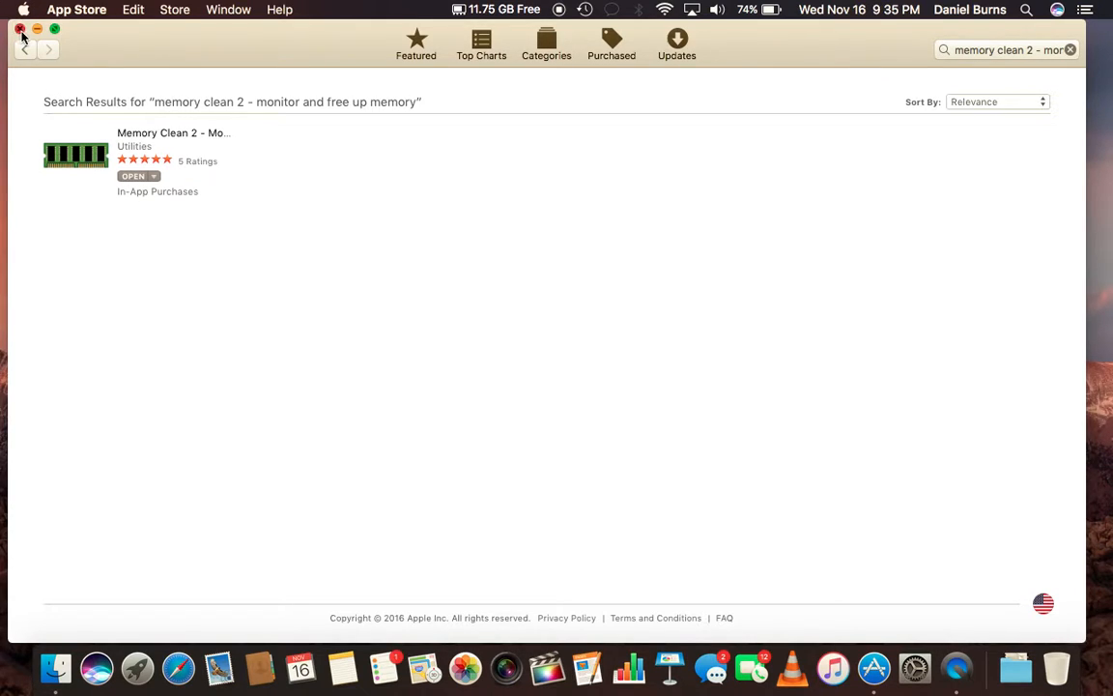
# Close the App Store and show Memory Clean 2's panel reporting 11.92 GB available
pyautogui.click(20, 29)
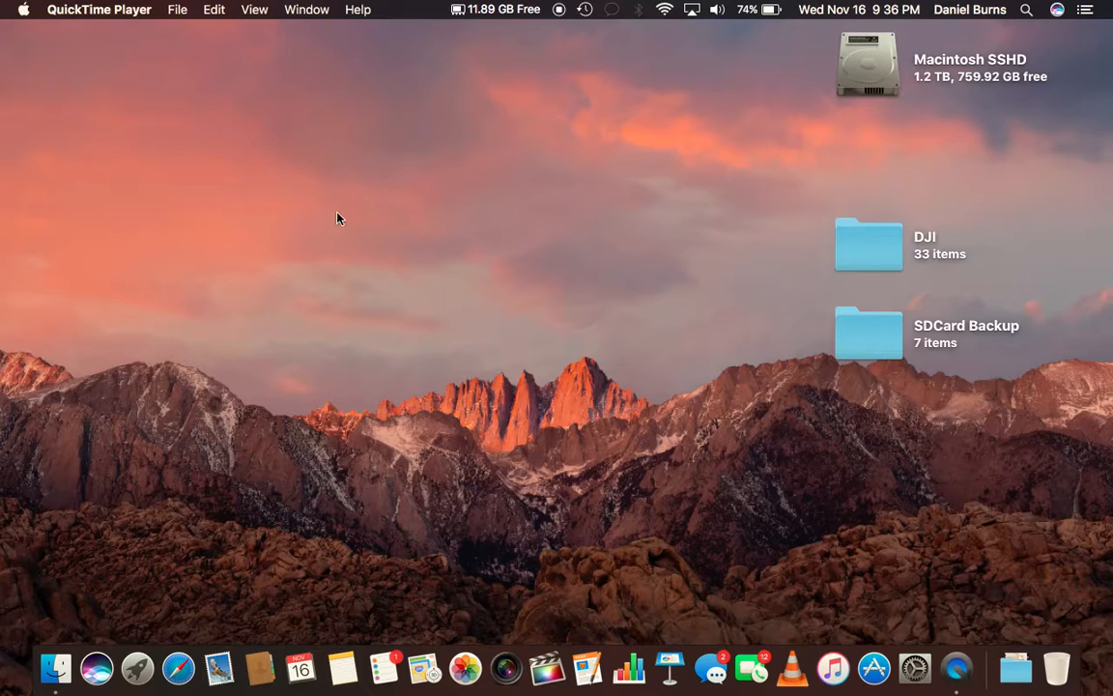
pyautogui.click(503, 8)
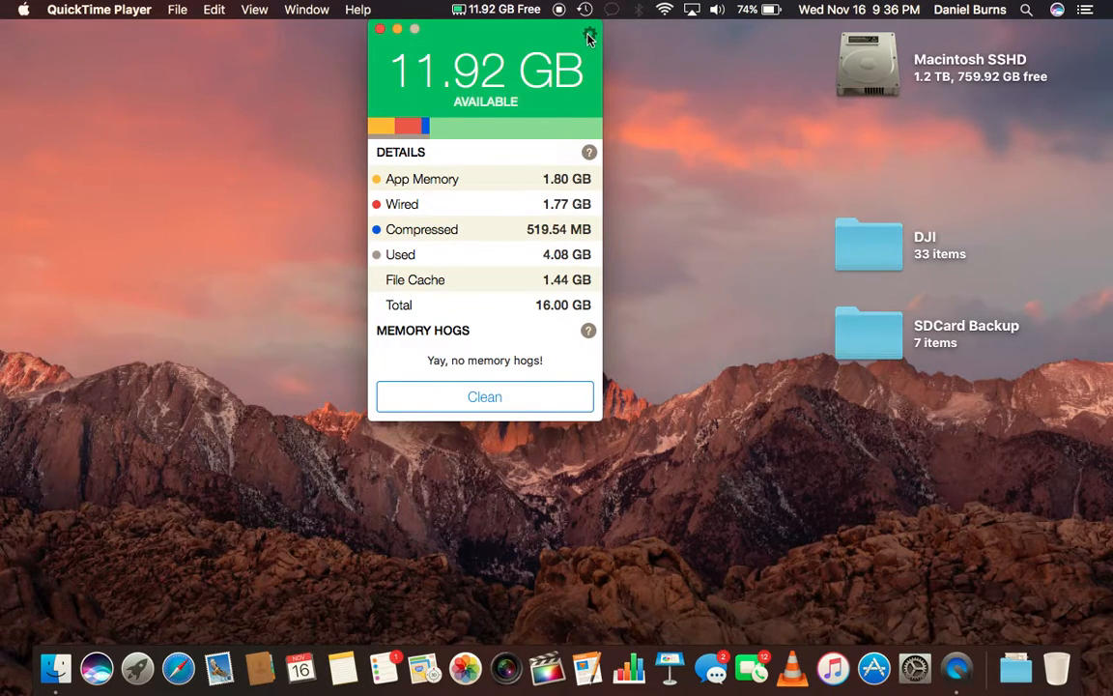
pyautogui.click(587, 36)
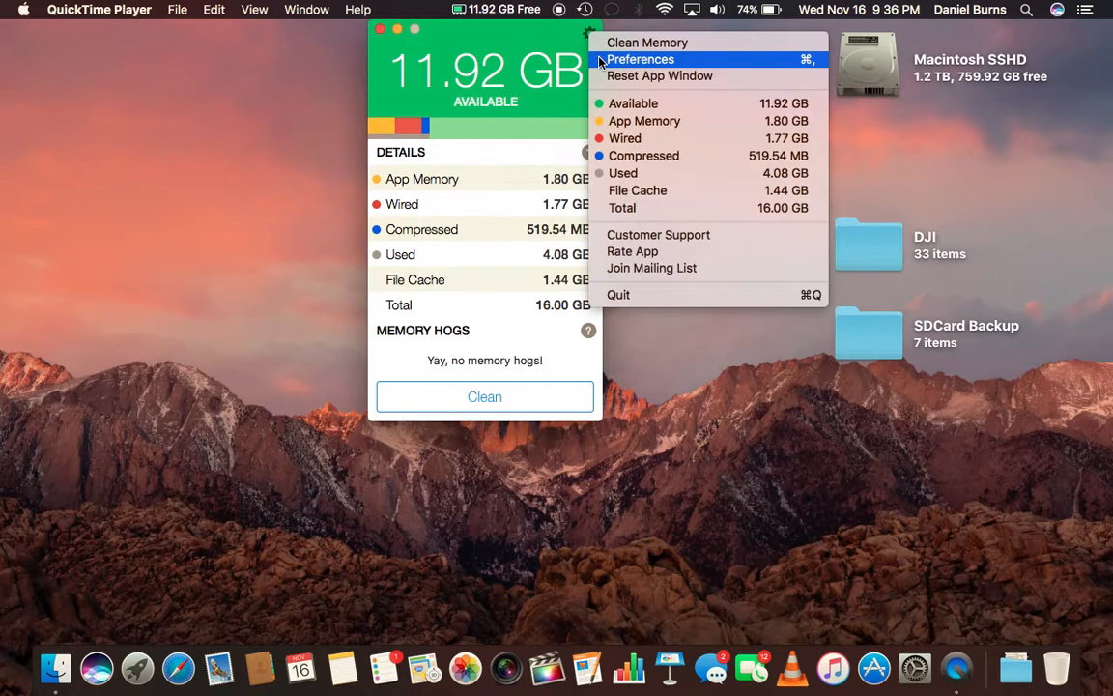
pyautogui.click(640, 58)
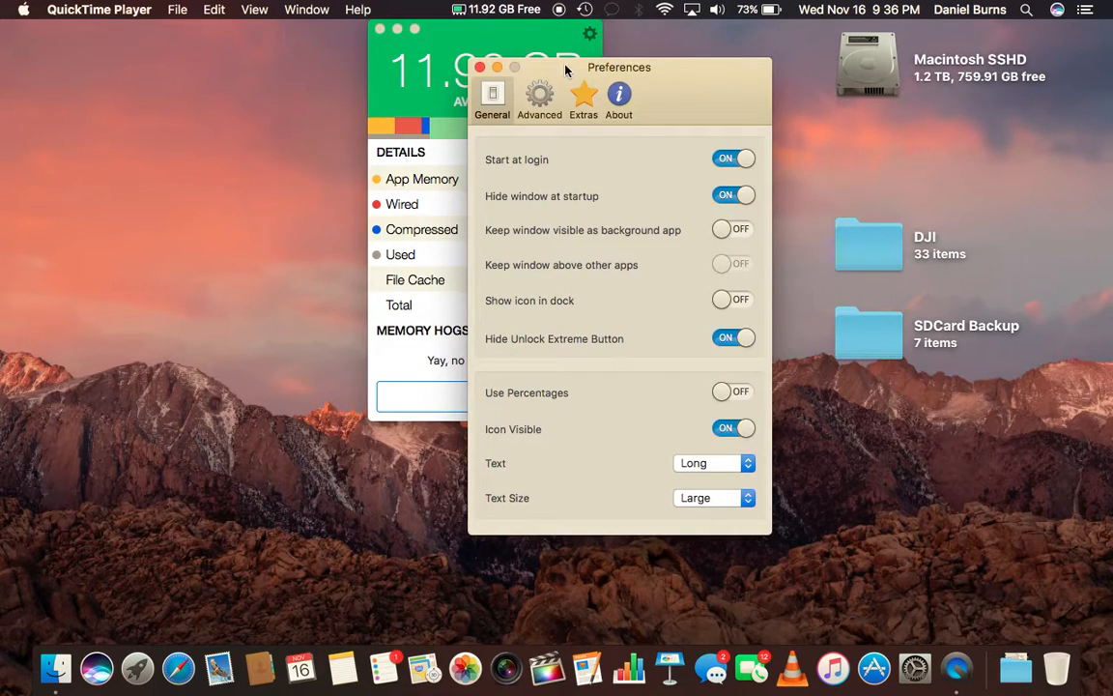
pyautogui.moveTo(680, 94)
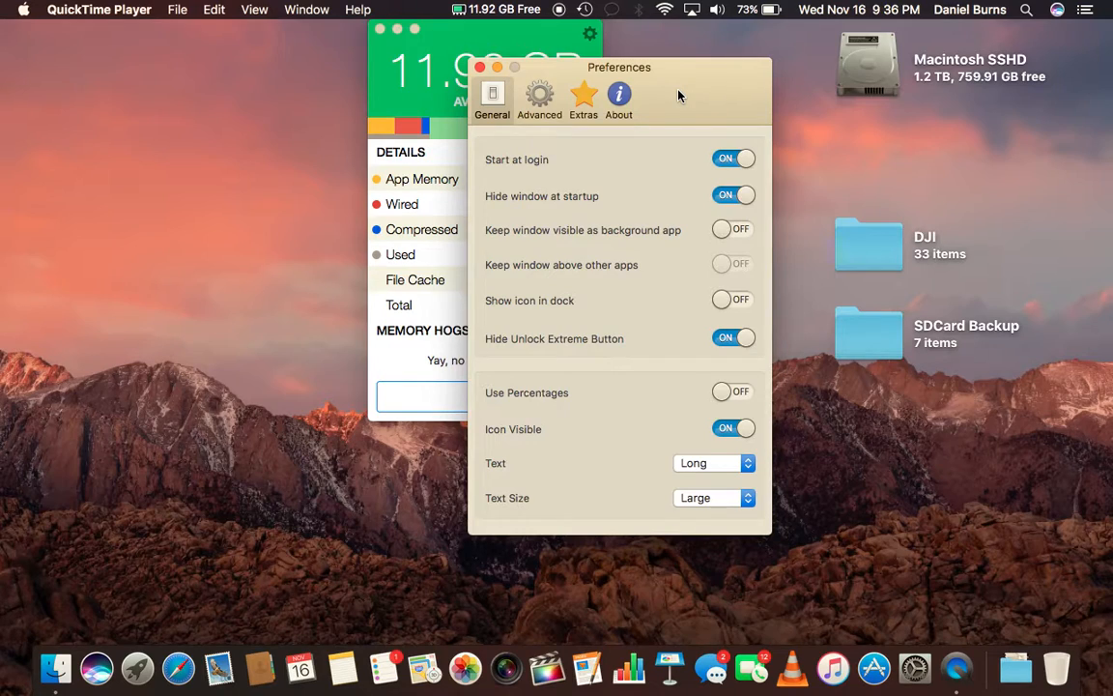
pyautogui.moveTo(681, 126)
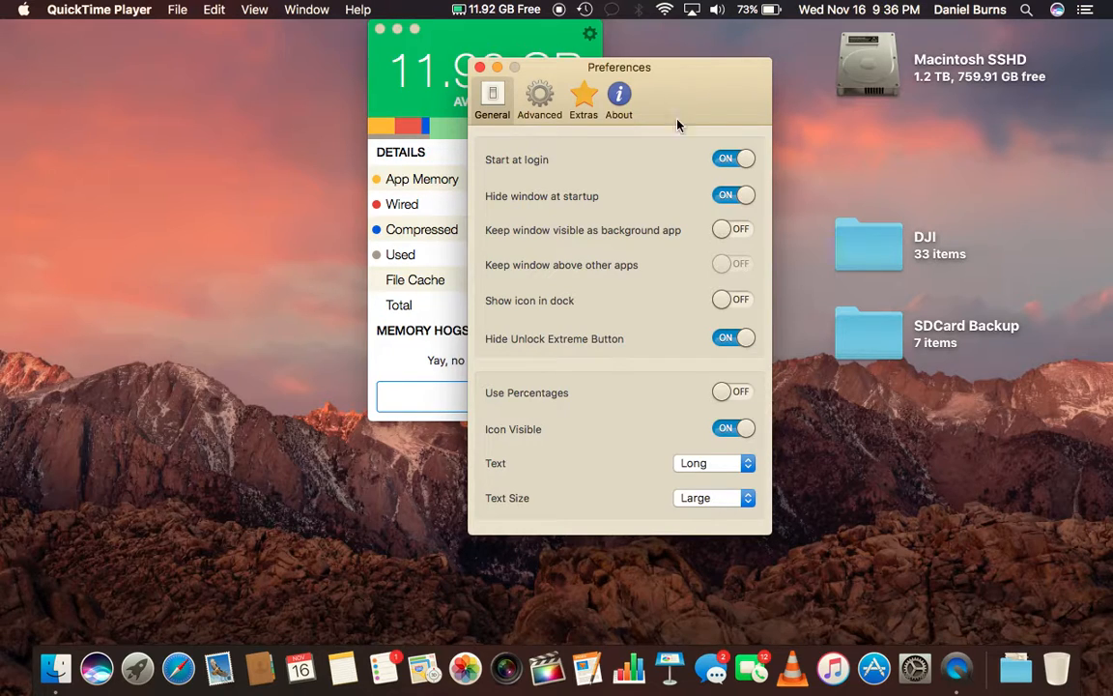
pyautogui.moveTo(628, 166)
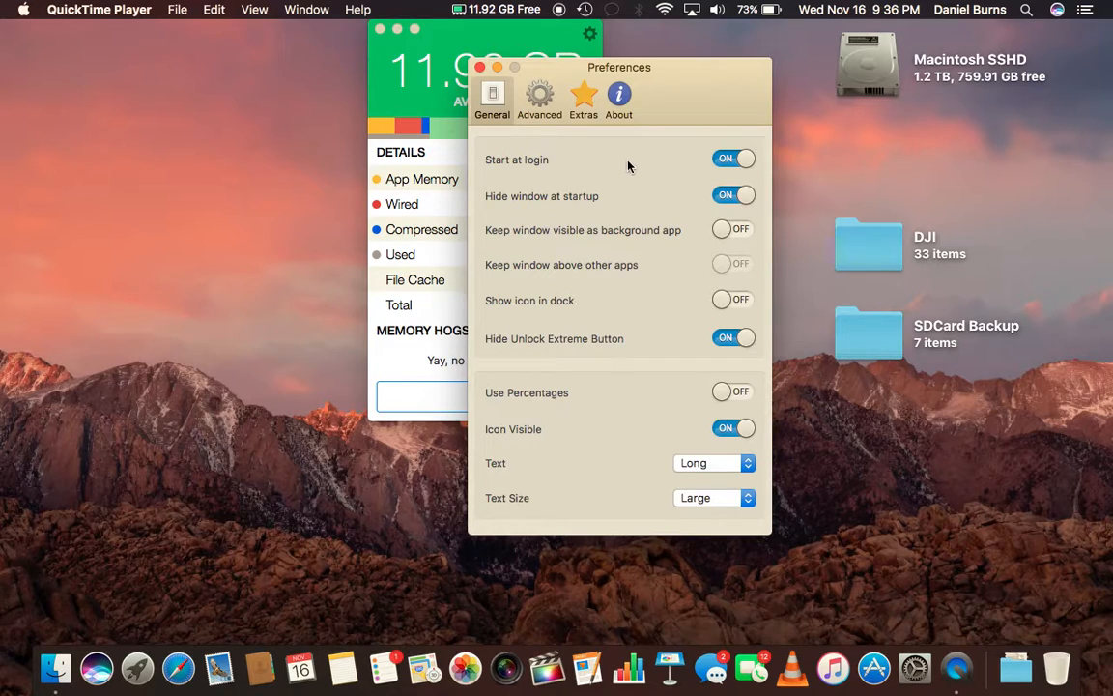
pyautogui.moveTo(731, 159)
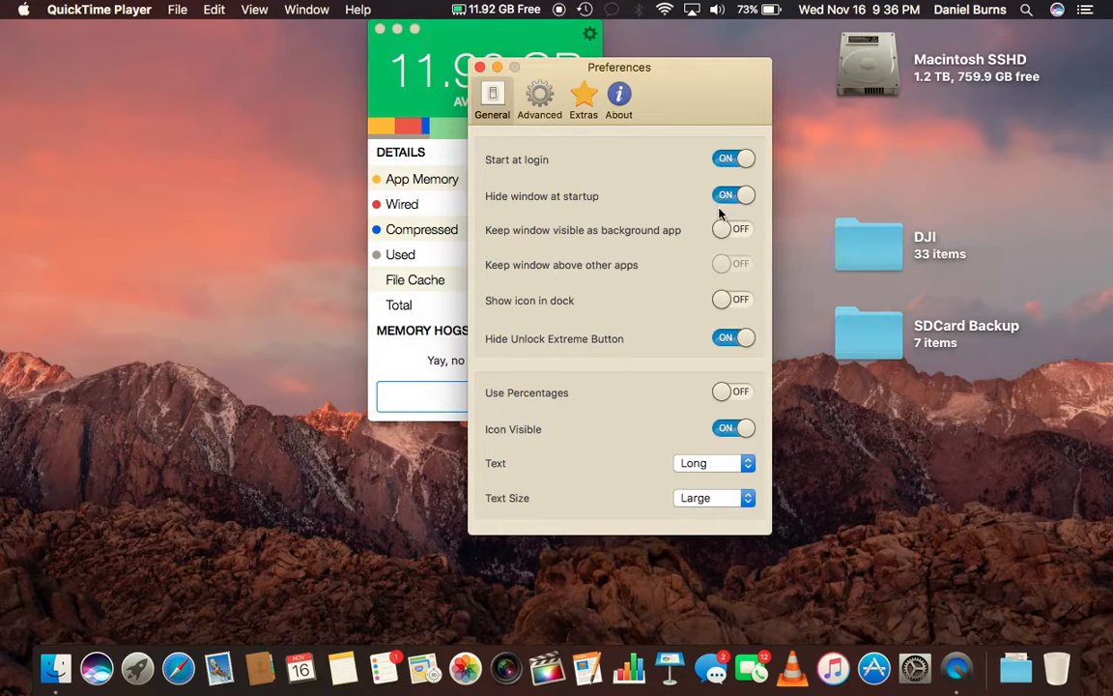
pyautogui.moveTo(695, 360)
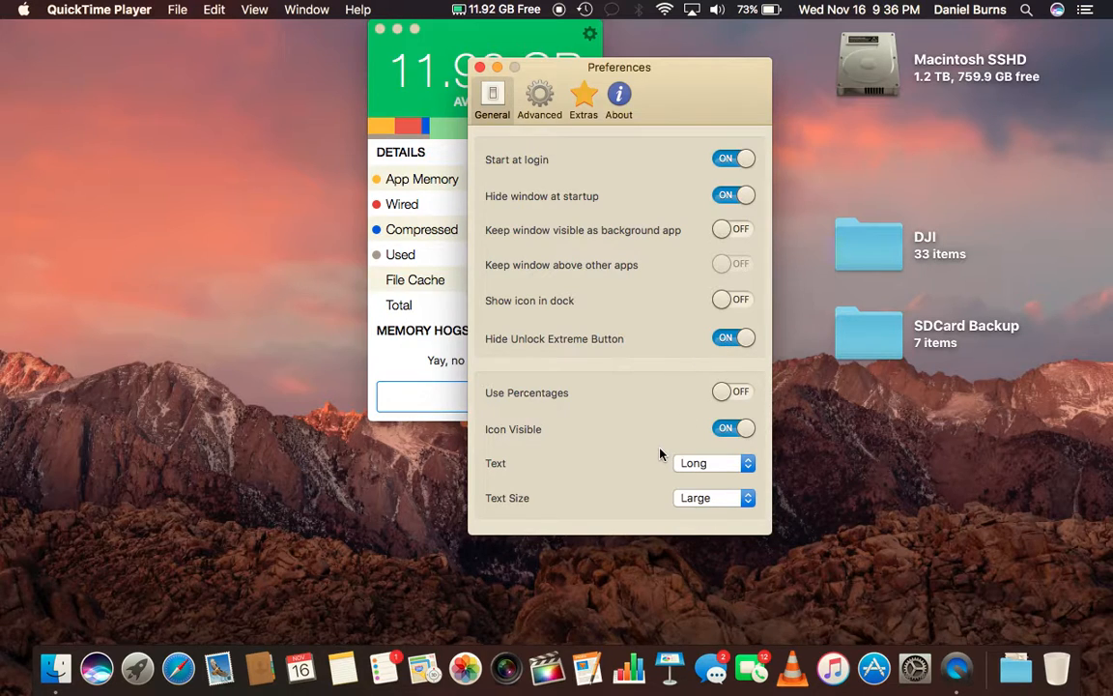
pyautogui.moveTo(687, 472)
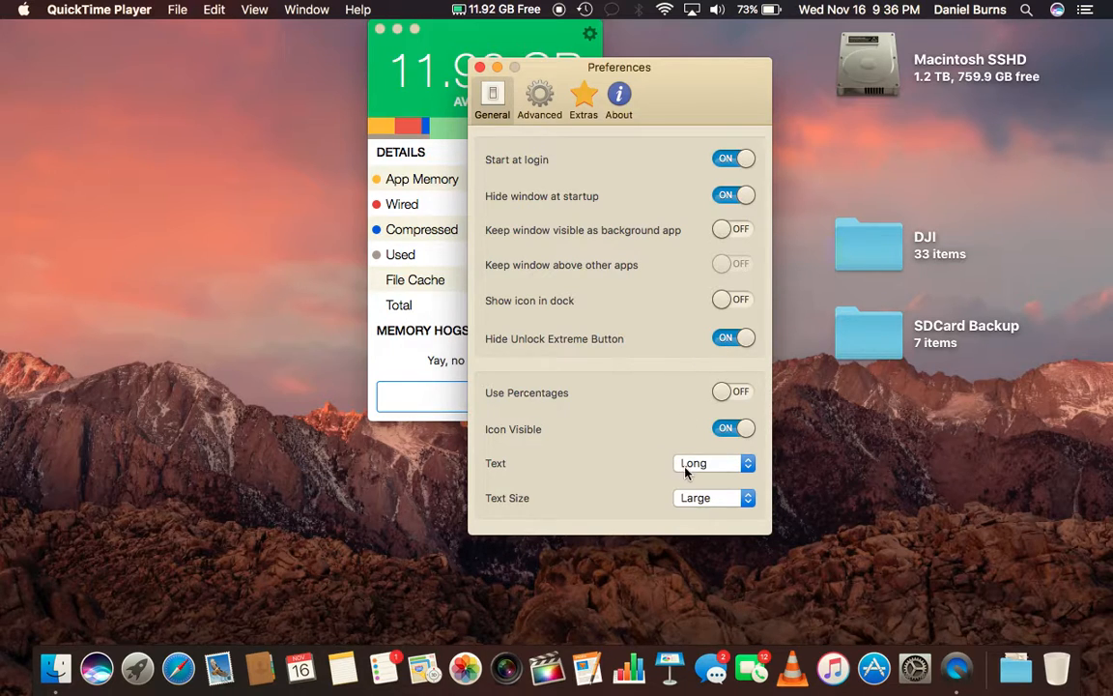
pyautogui.click(713, 499)
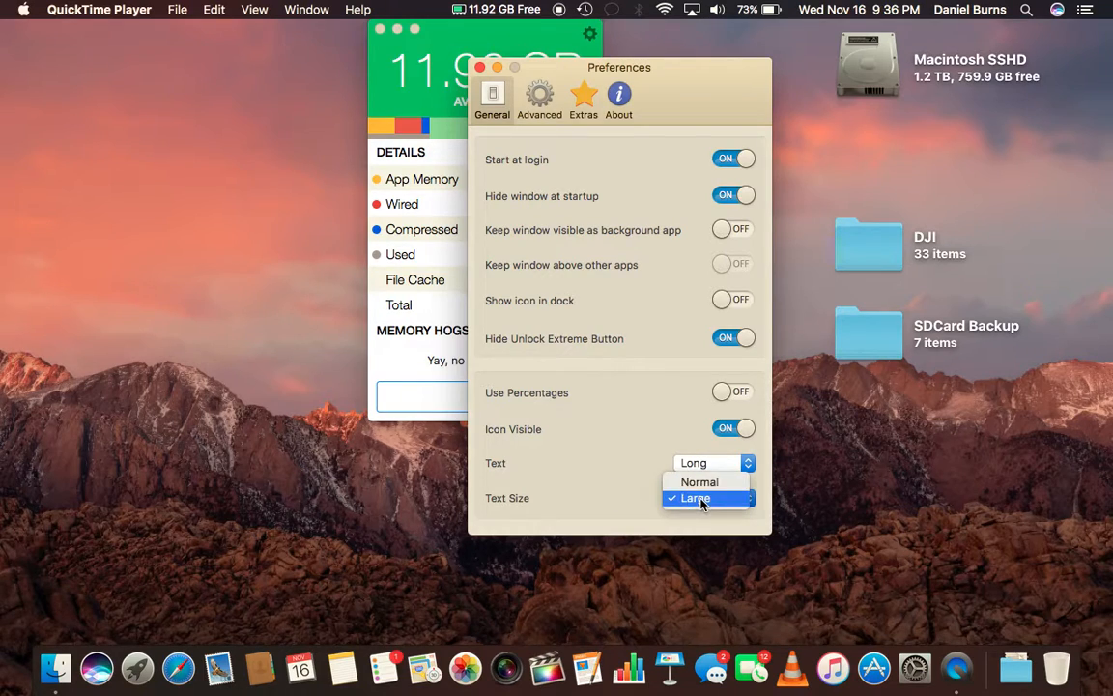
pyautogui.click(694, 499)
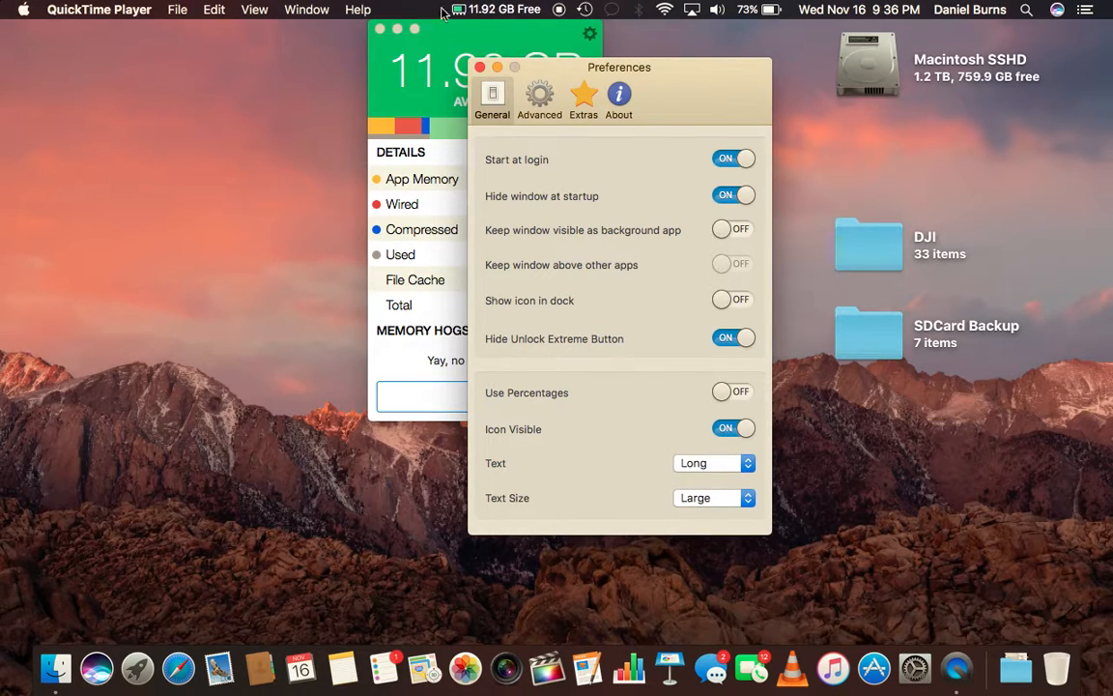
pyautogui.click(711, 464)
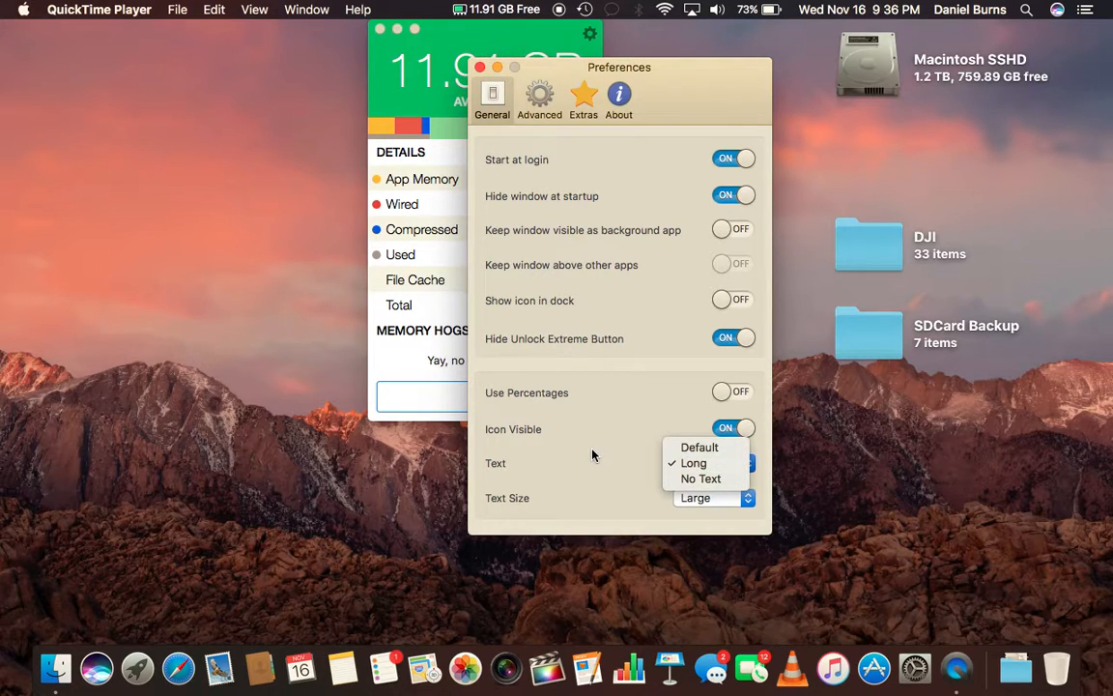
pyautogui.click(694, 464)
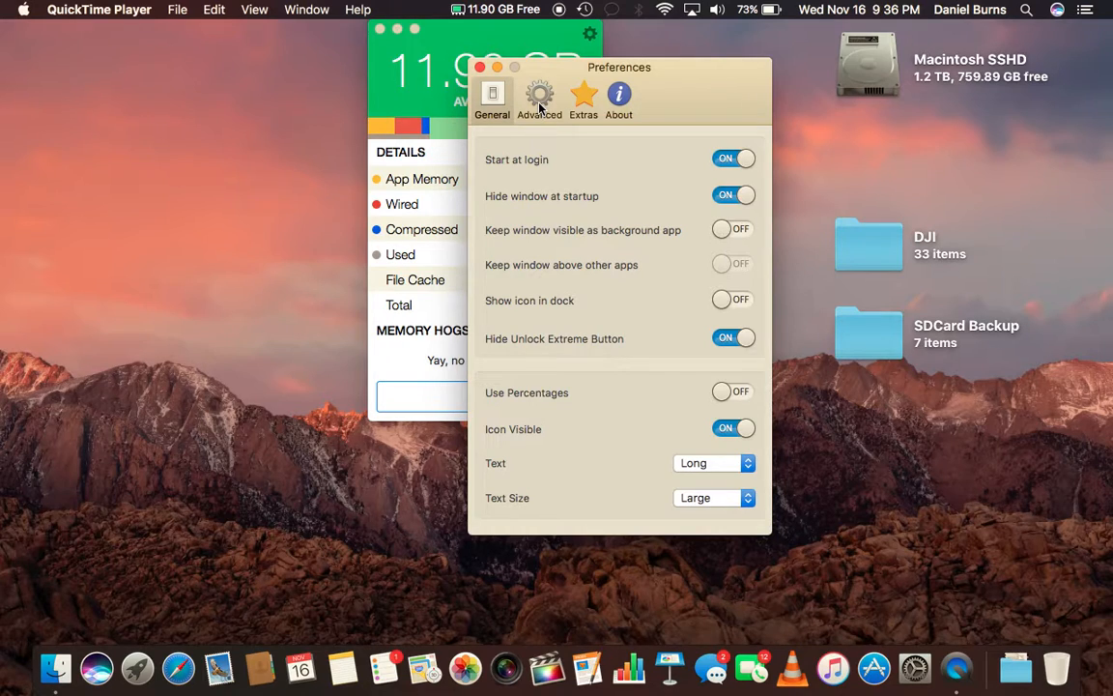
# In Advanced preferences keep Auto Clean cooldown disabled and the refresh interval at 1 second
pyautogui.click(511, 95)
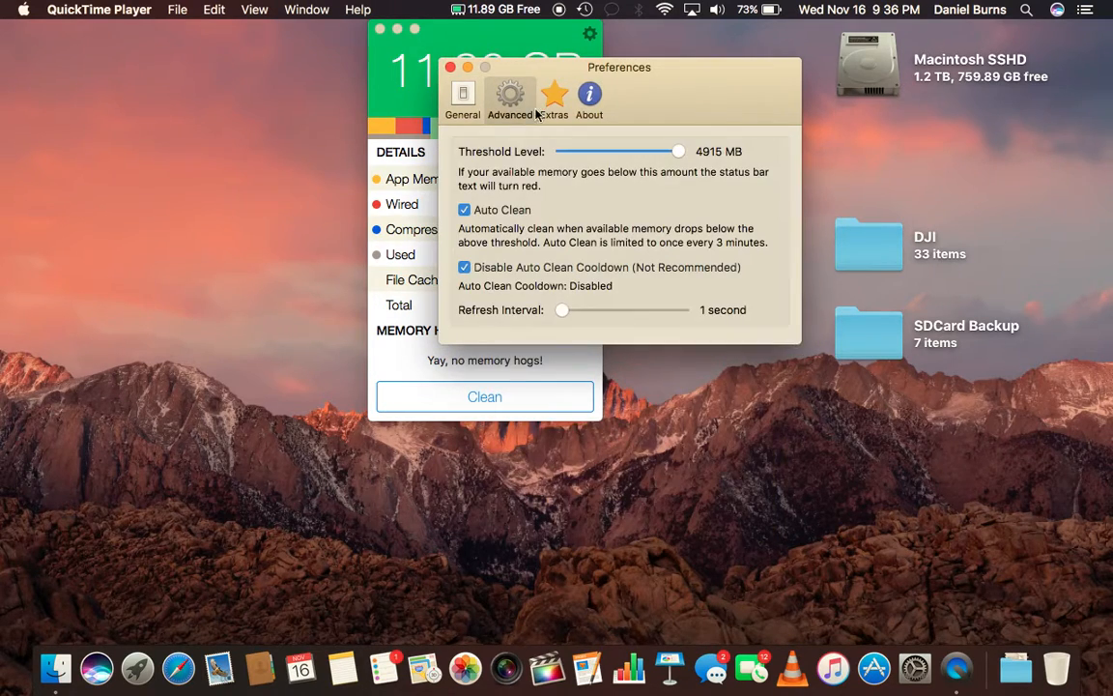
pyautogui.moveTo(617, 230)
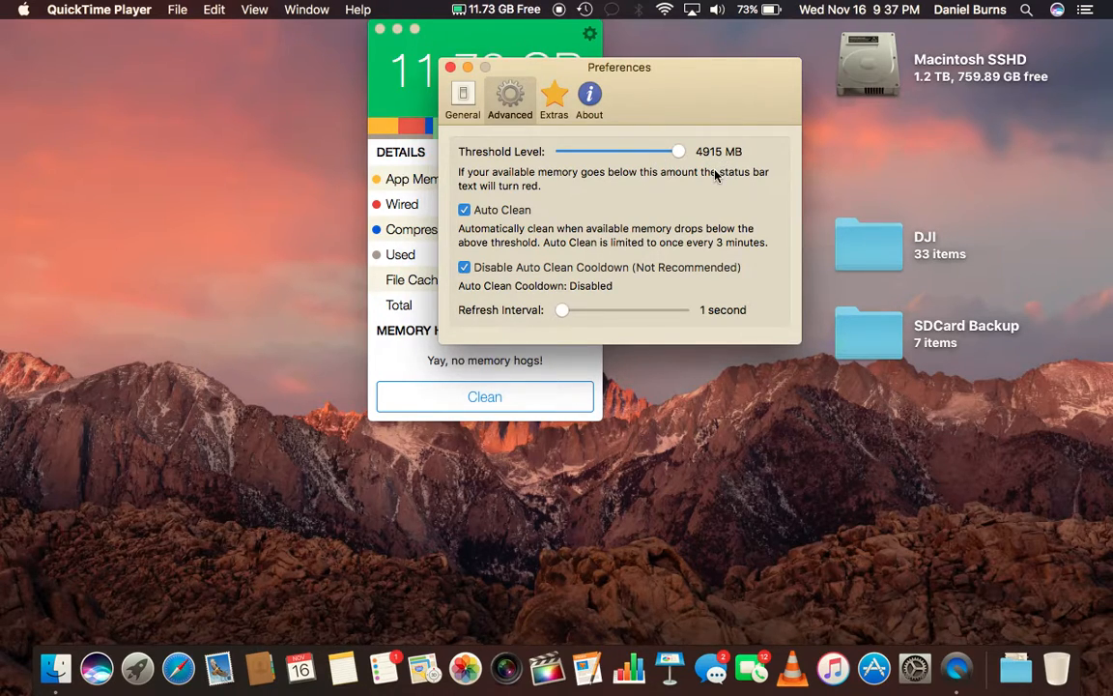
pyautogui.moveTo(694, 172)
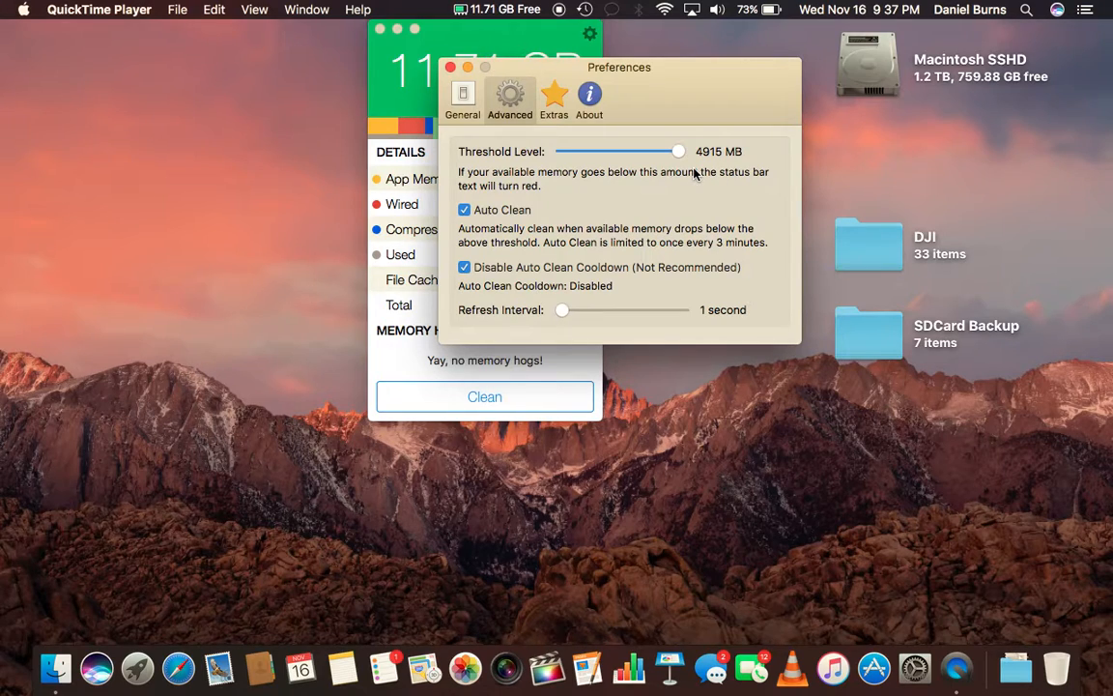
pyautogui.moveTo(580, 201)
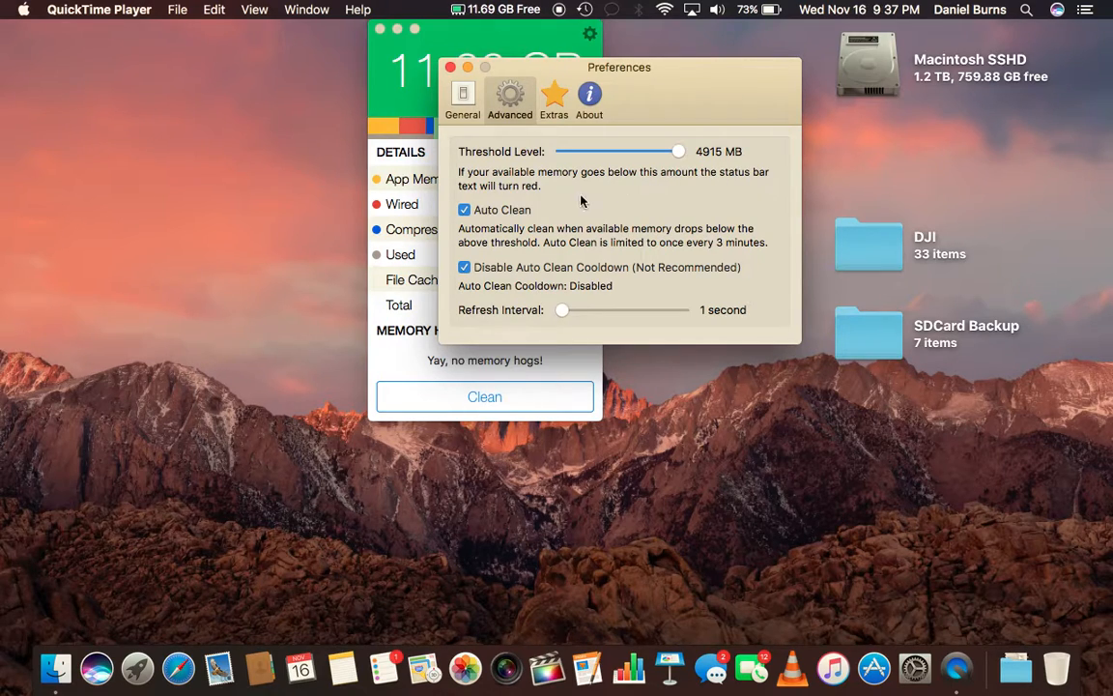
pyautogui.moveTo(530, 244)
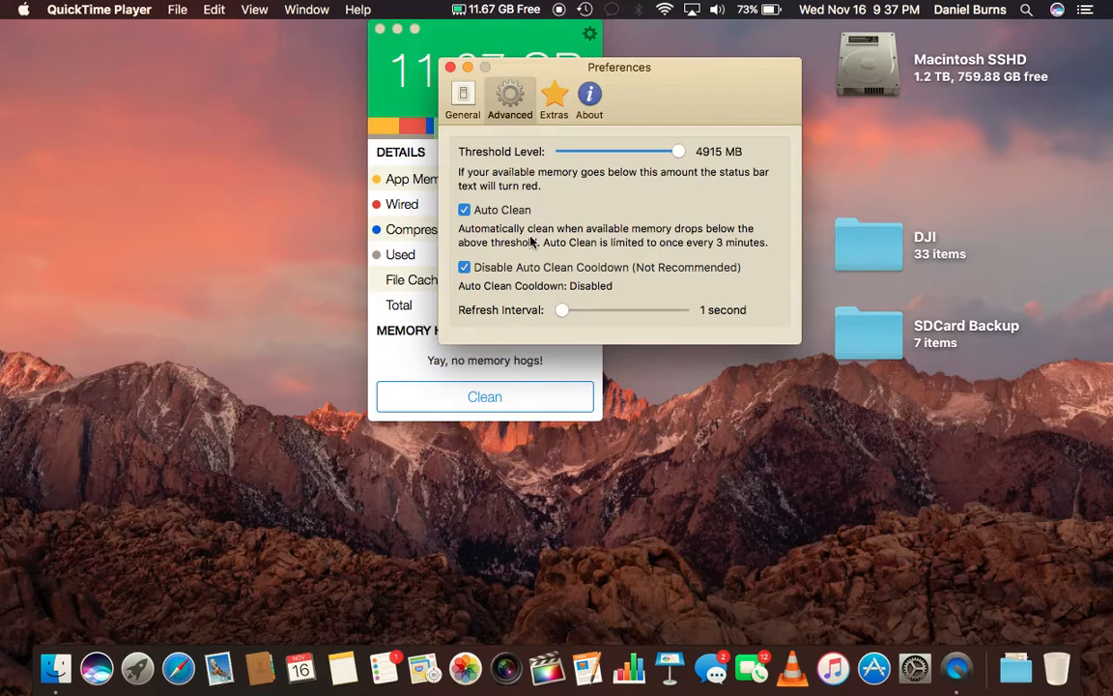
pyautogui.click(464, 267)
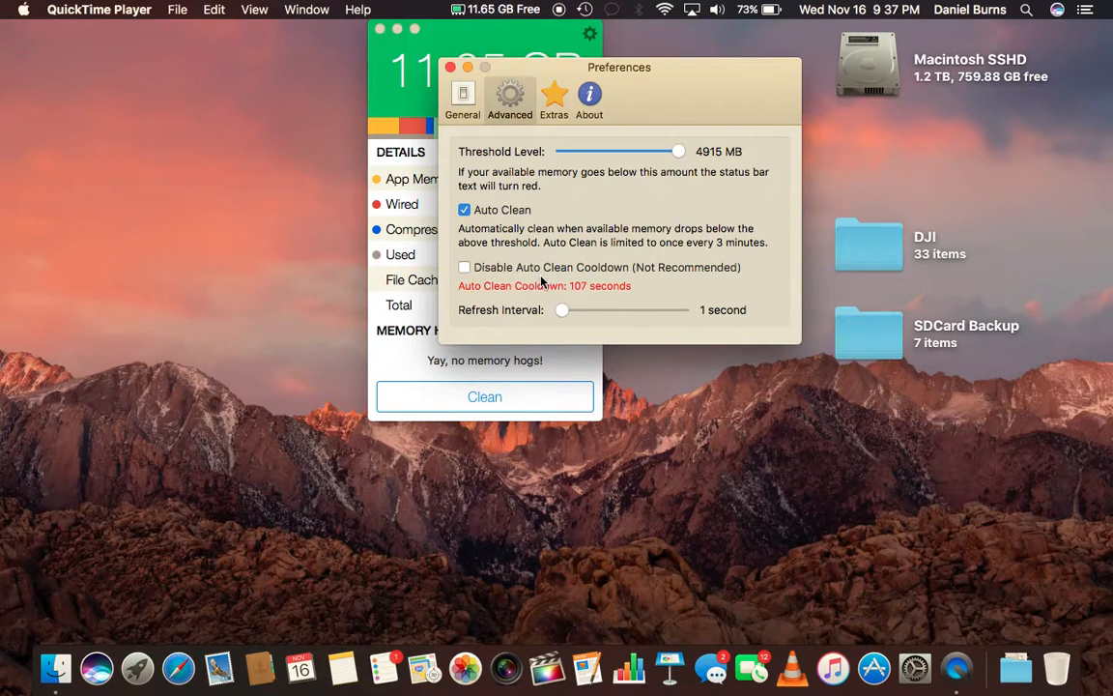
pyautogui.click(463, 266)
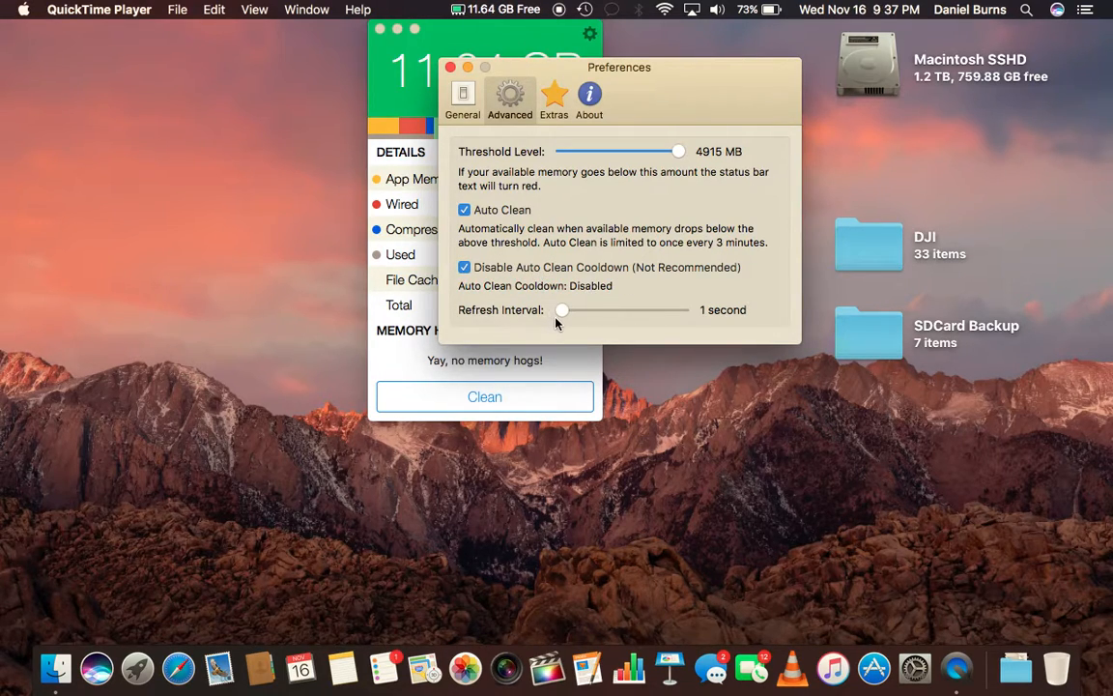
pyautogui.click(560, 309)
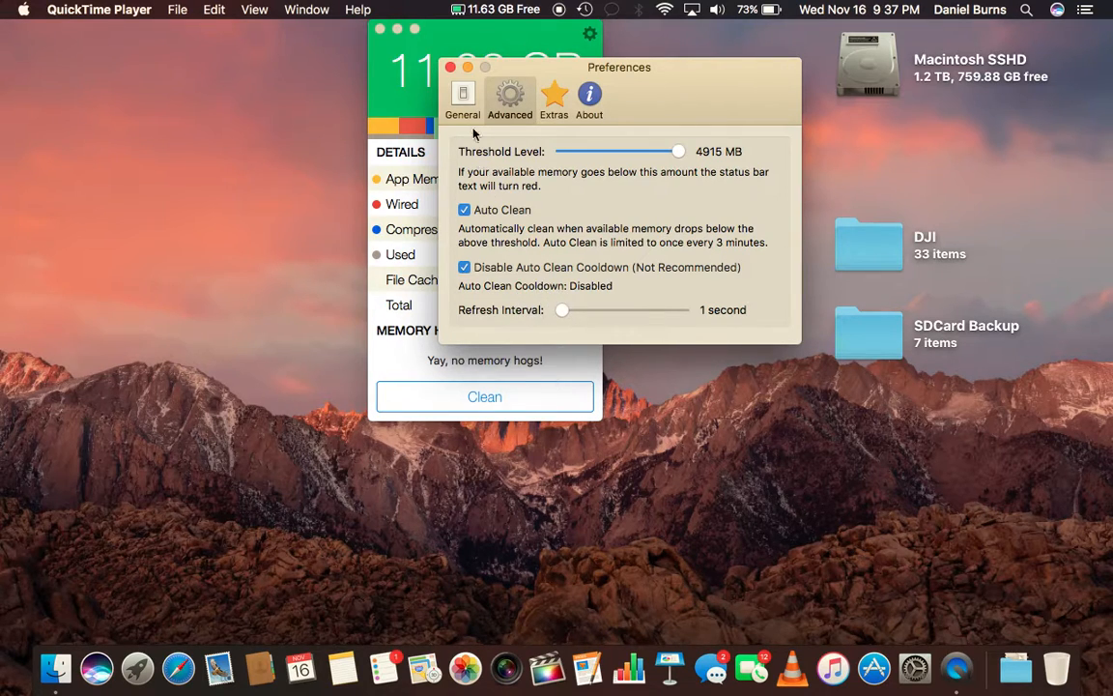
pyautogui.moveTo(552, 174)
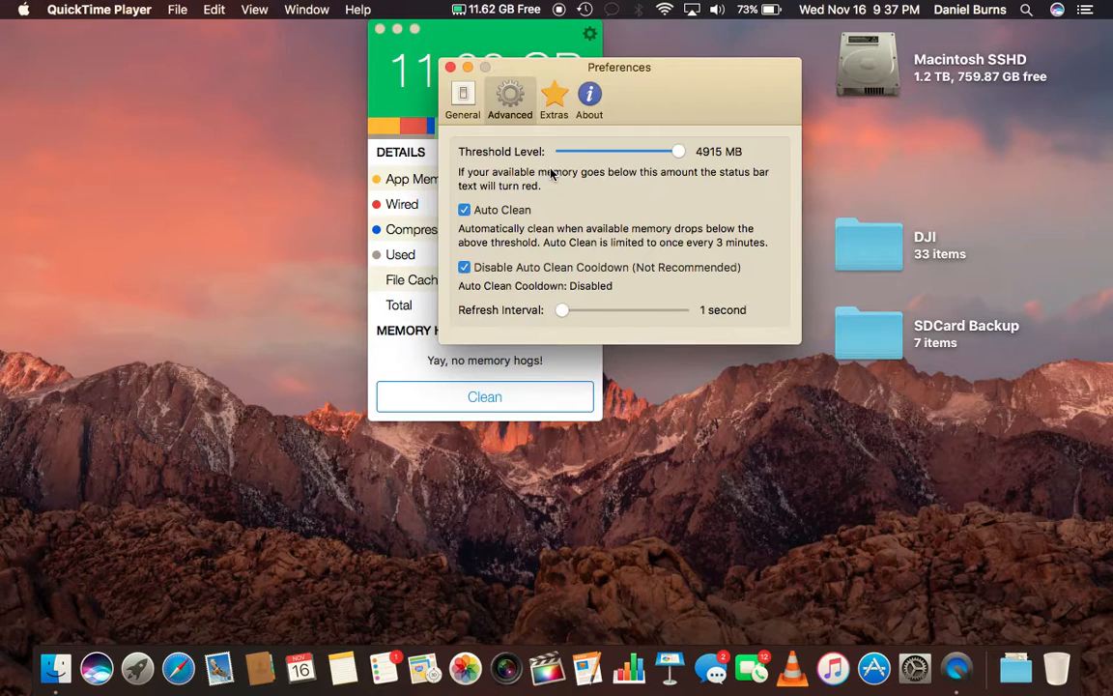
pyautogui.moveTo(692, 166)
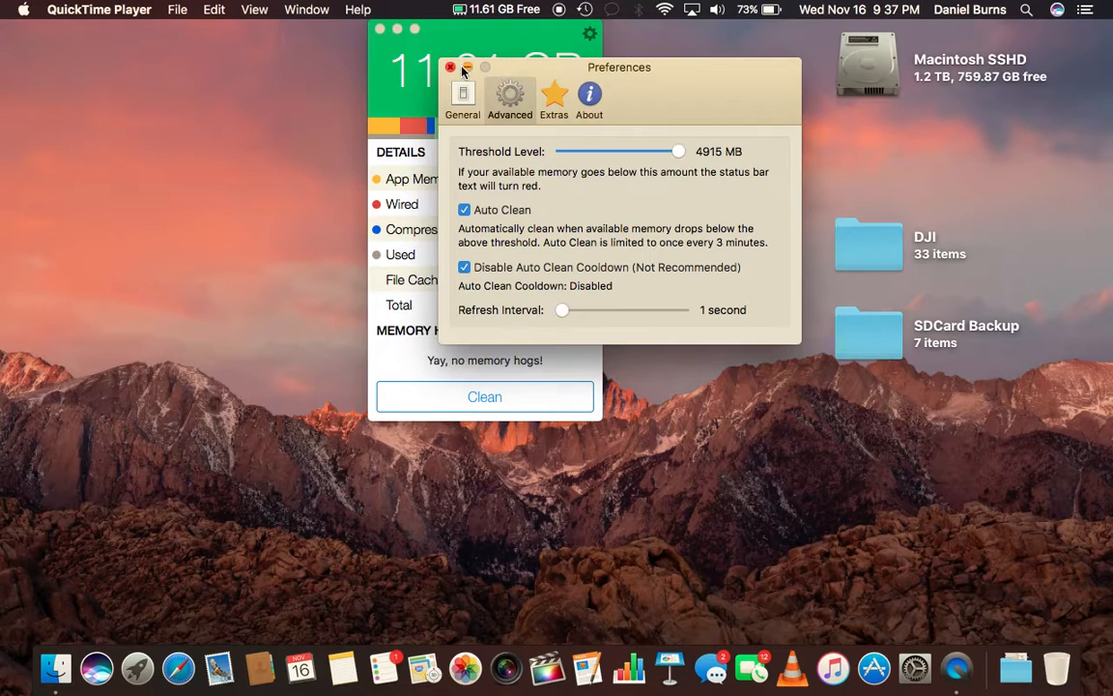
# Close the Preferences window, leaving the memory panel at 11.60 GB available
pyautogui.click(451, 68)
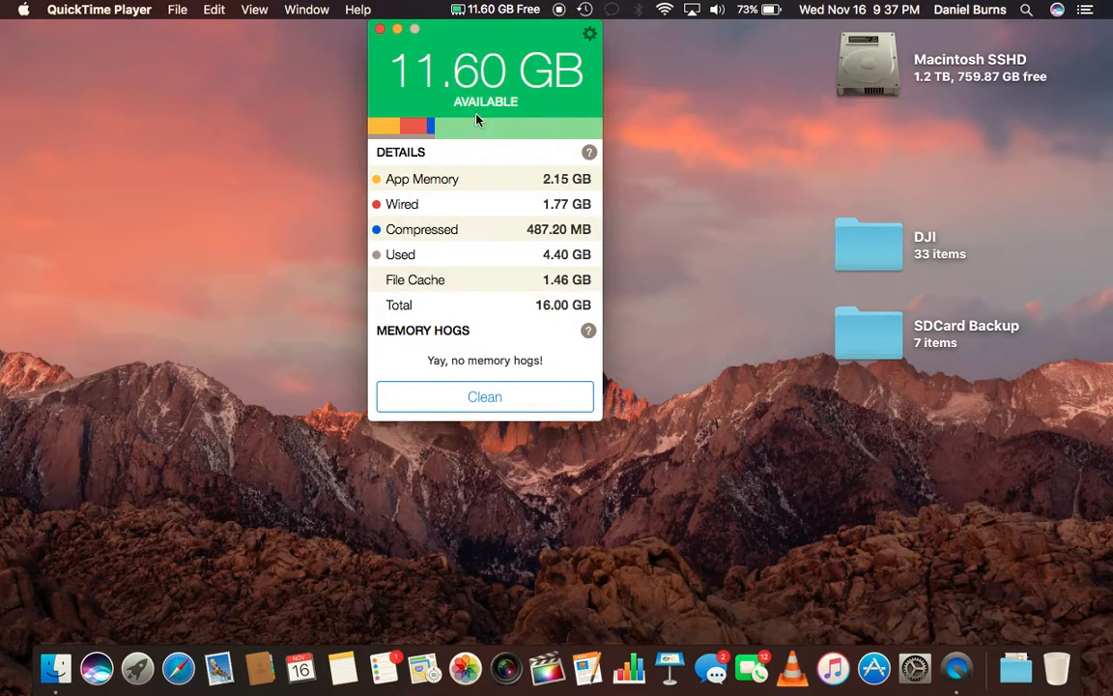
pyautogui.moveTo(493, 151)
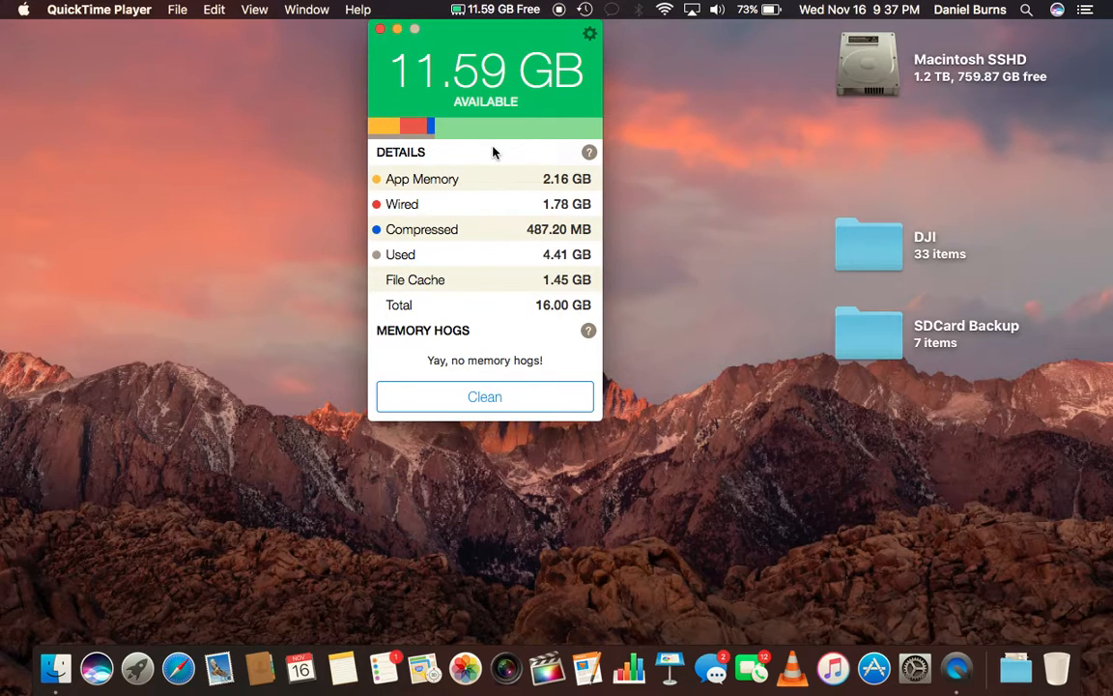
pyautogui.moveTo(353, 272)
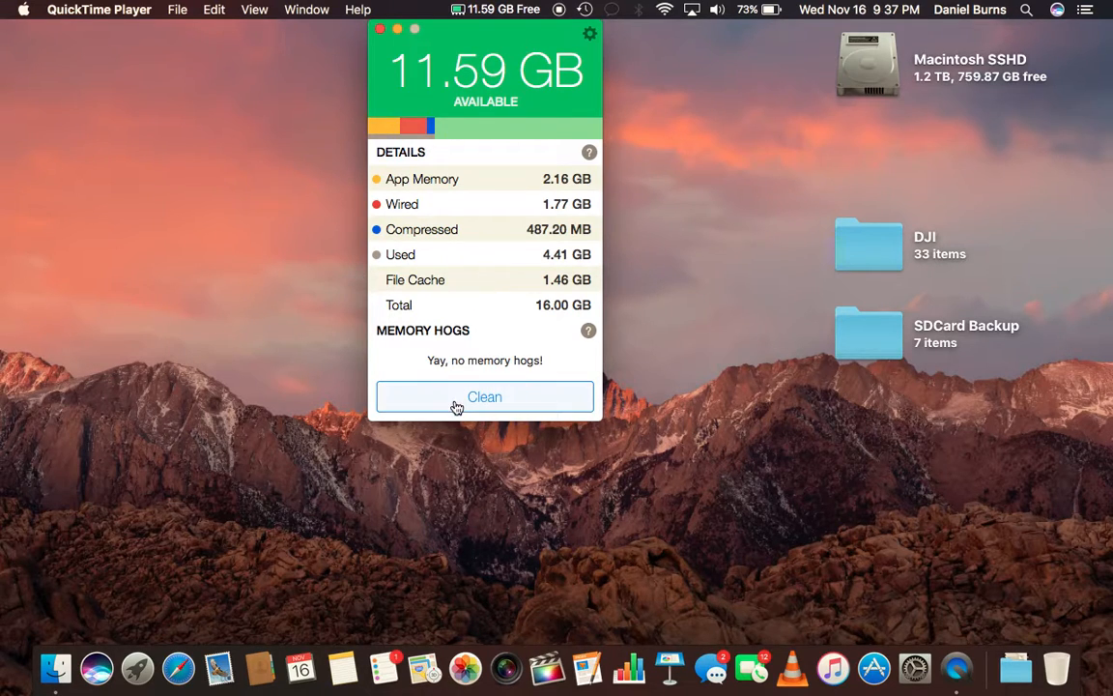
# Run a manual memory clean and dismiss the panel back to the desktop
pyautogui.click(483, 397)
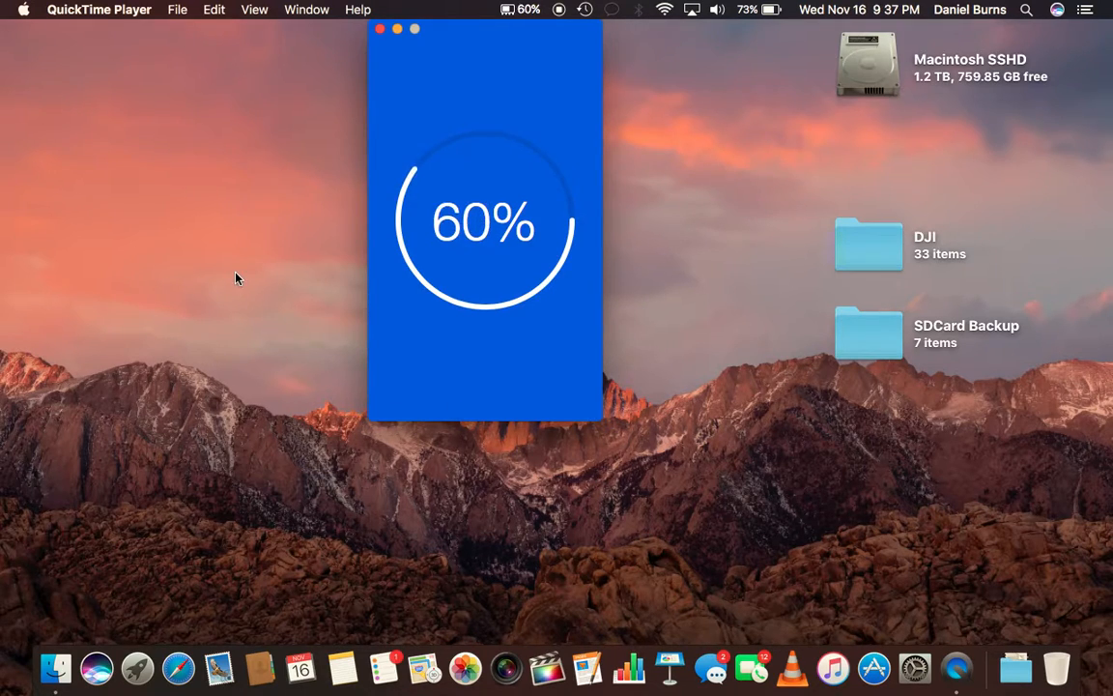
pyautogui.click(379, 29)
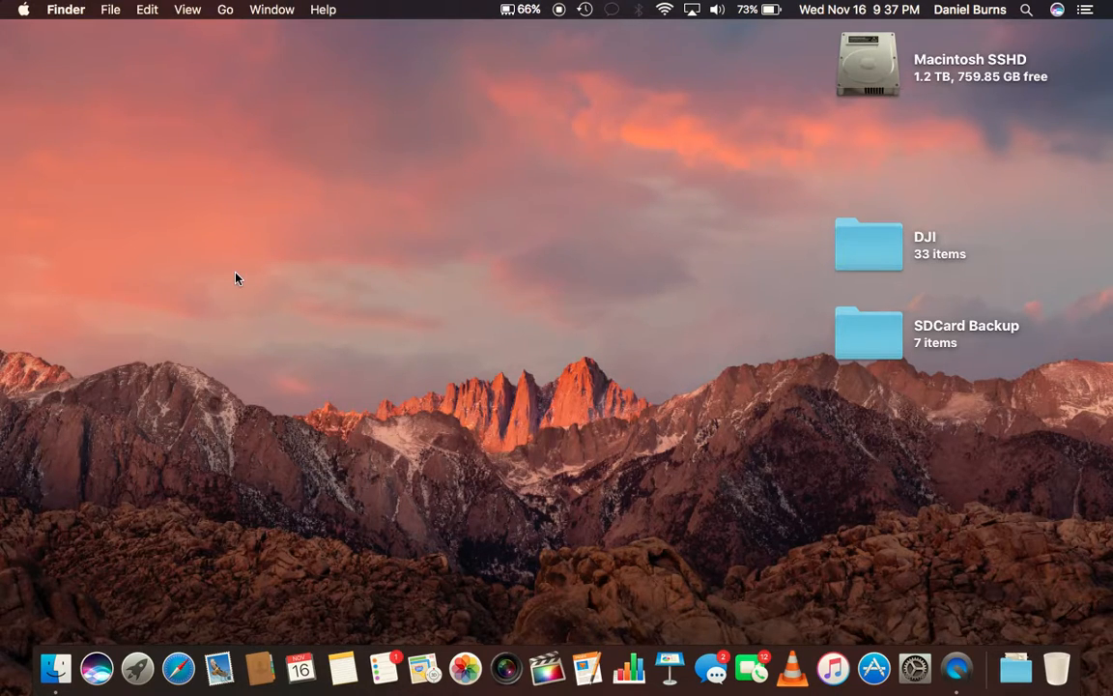